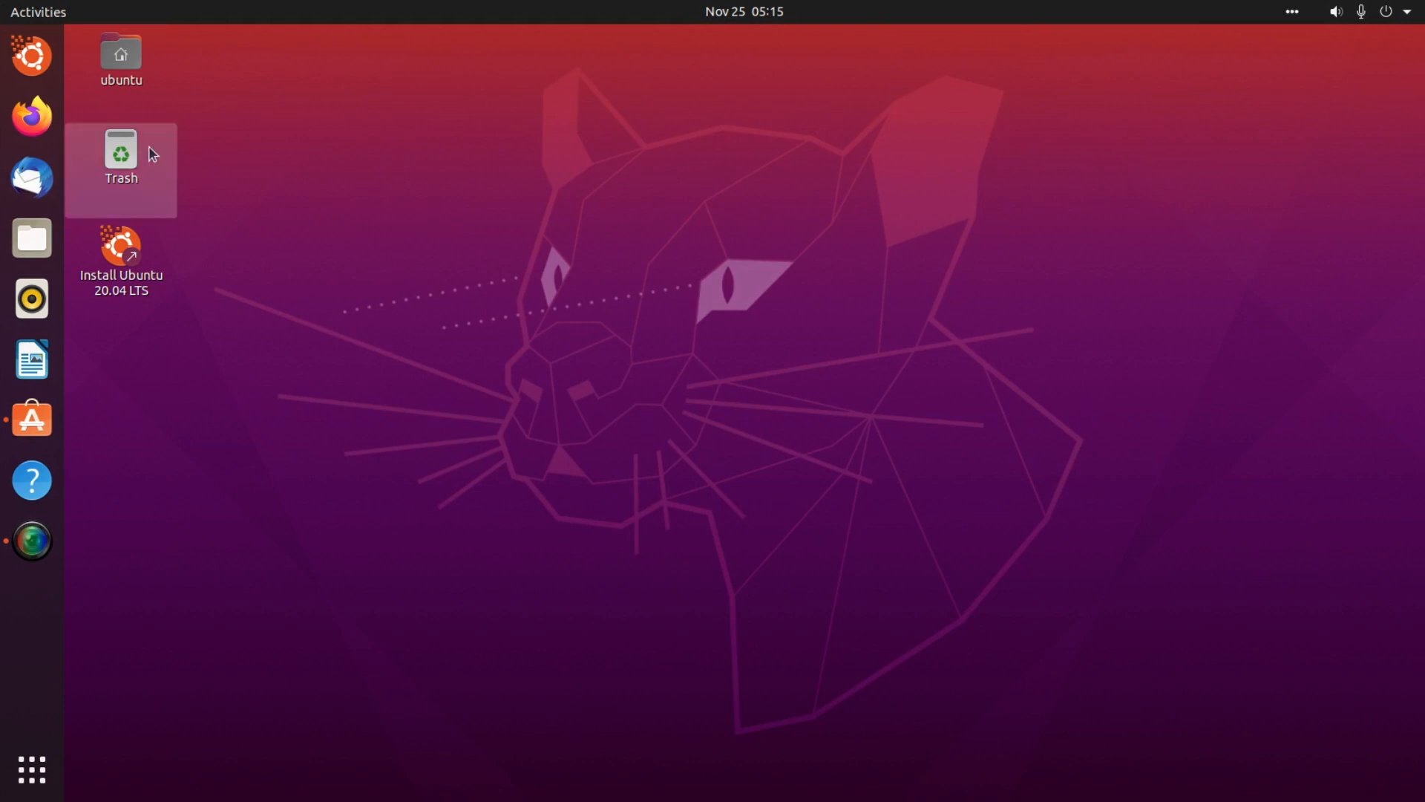
- Join the password-protected Wi-Fi network via the system menu's Select Network list
click(1387, 11)
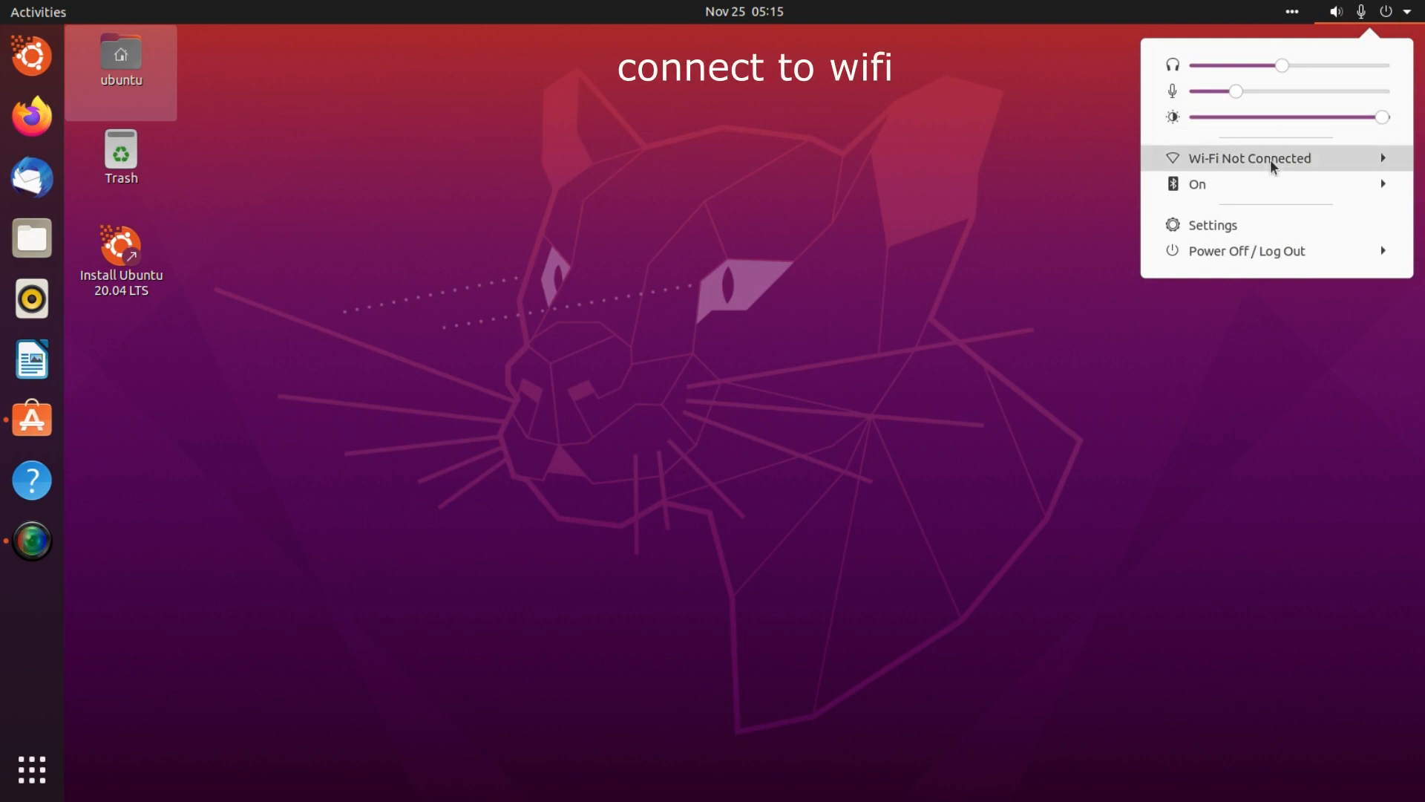
click(1250, 157)
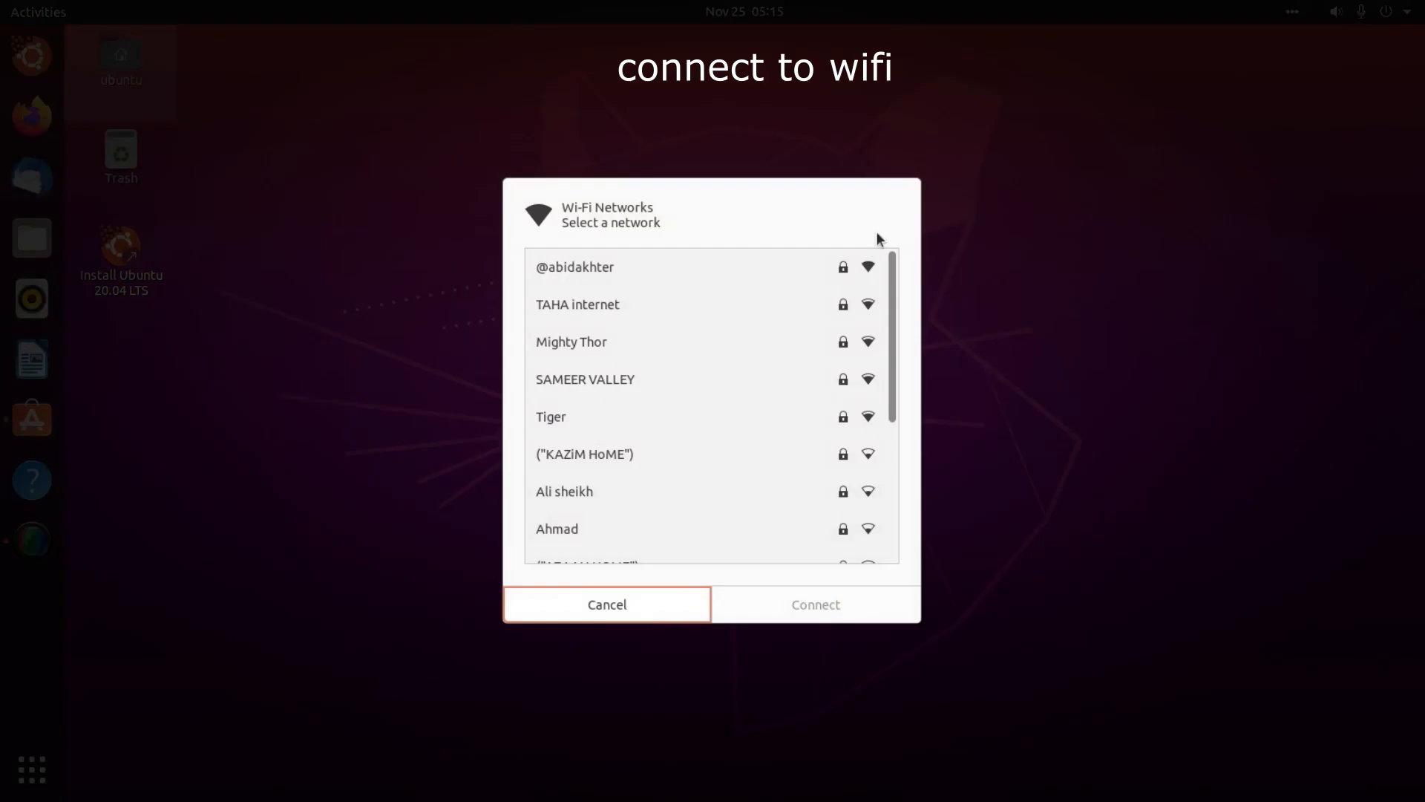
click(576, 267)
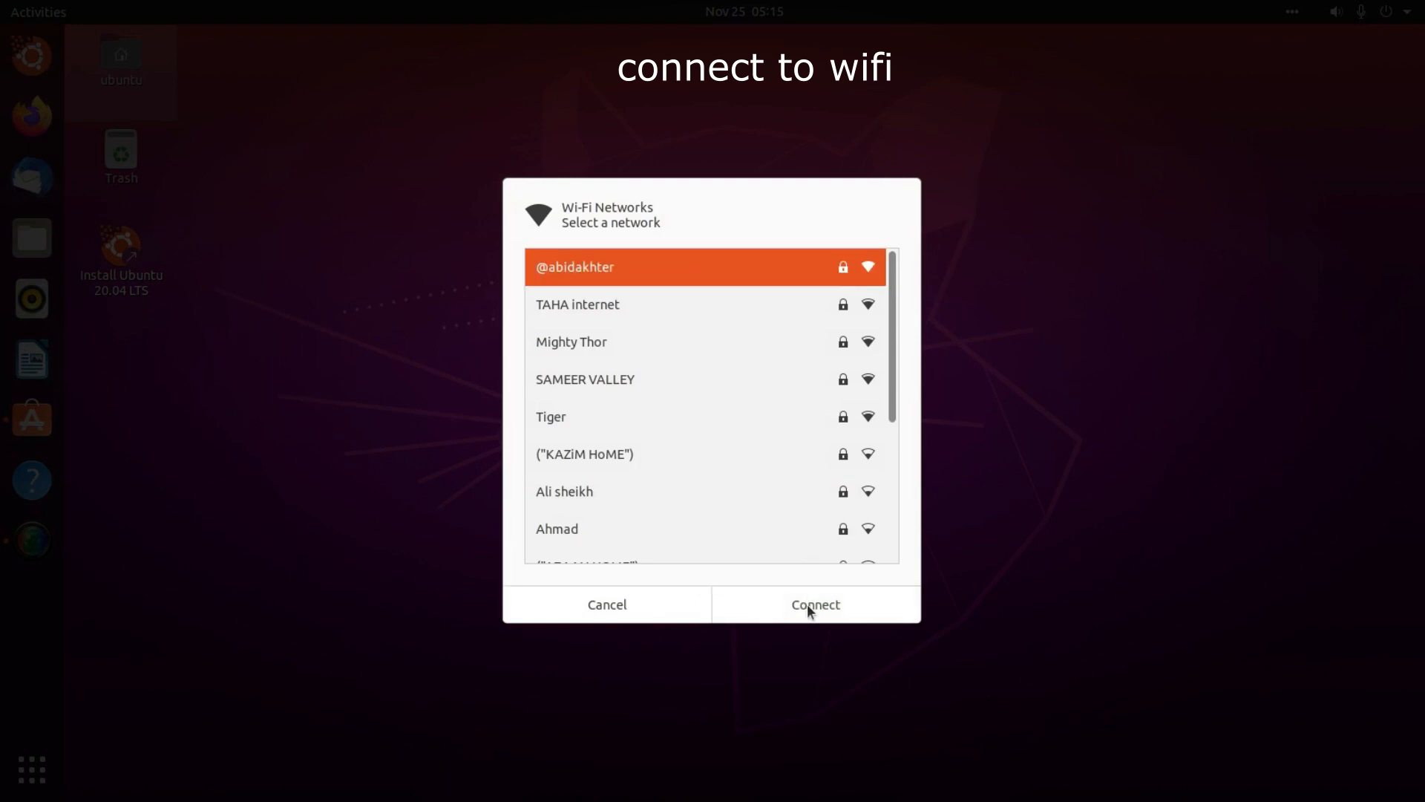
click(814, 604)
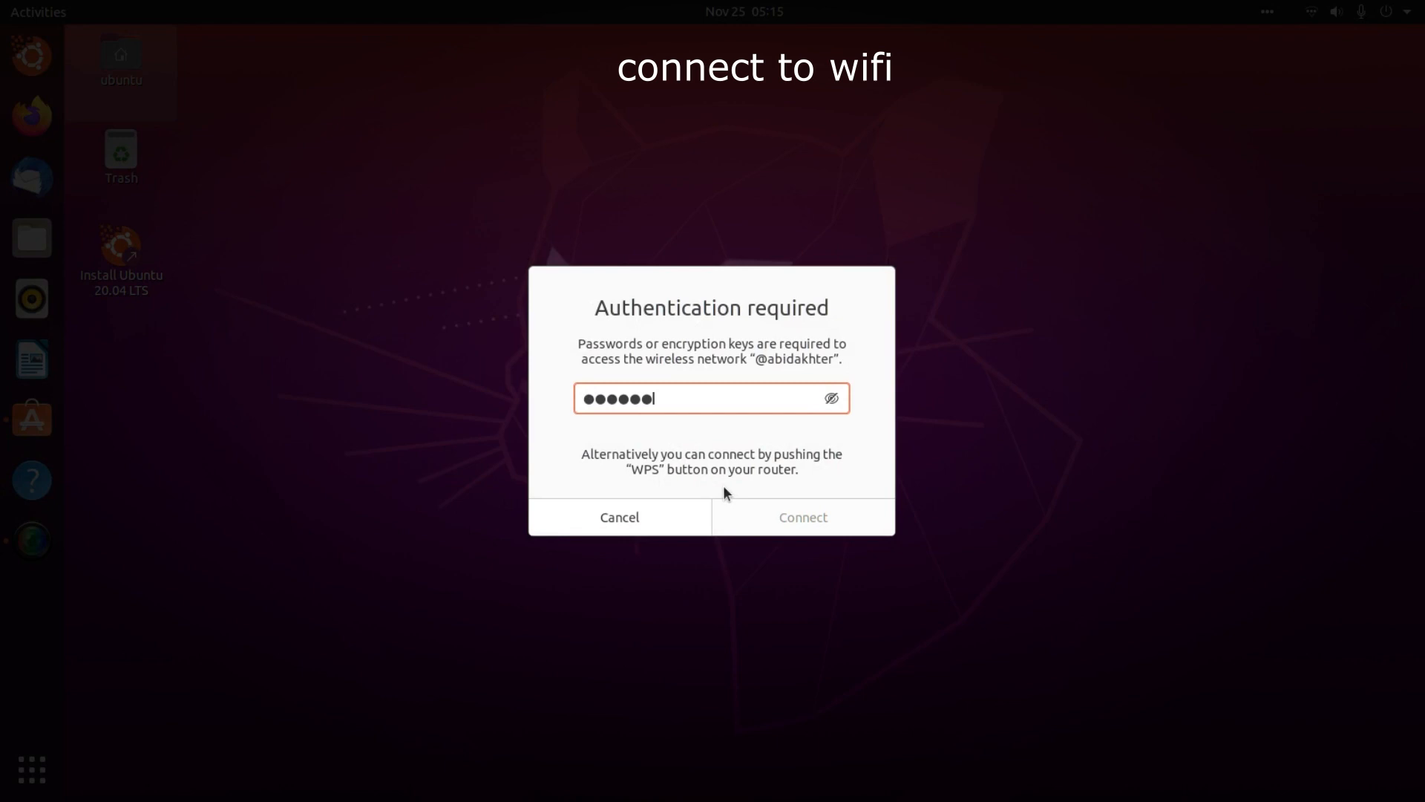
click(802, 516)
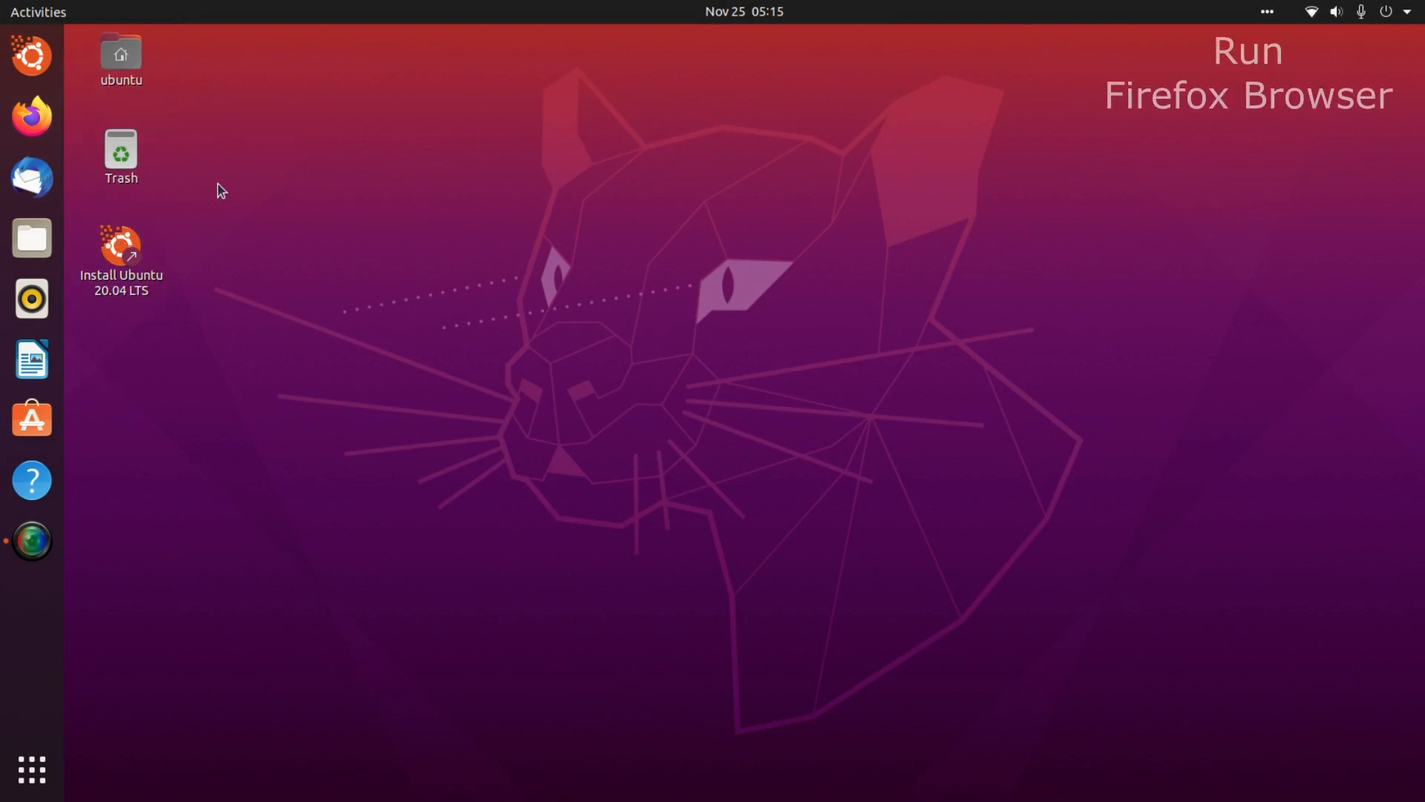
mouse_move(32, 116)
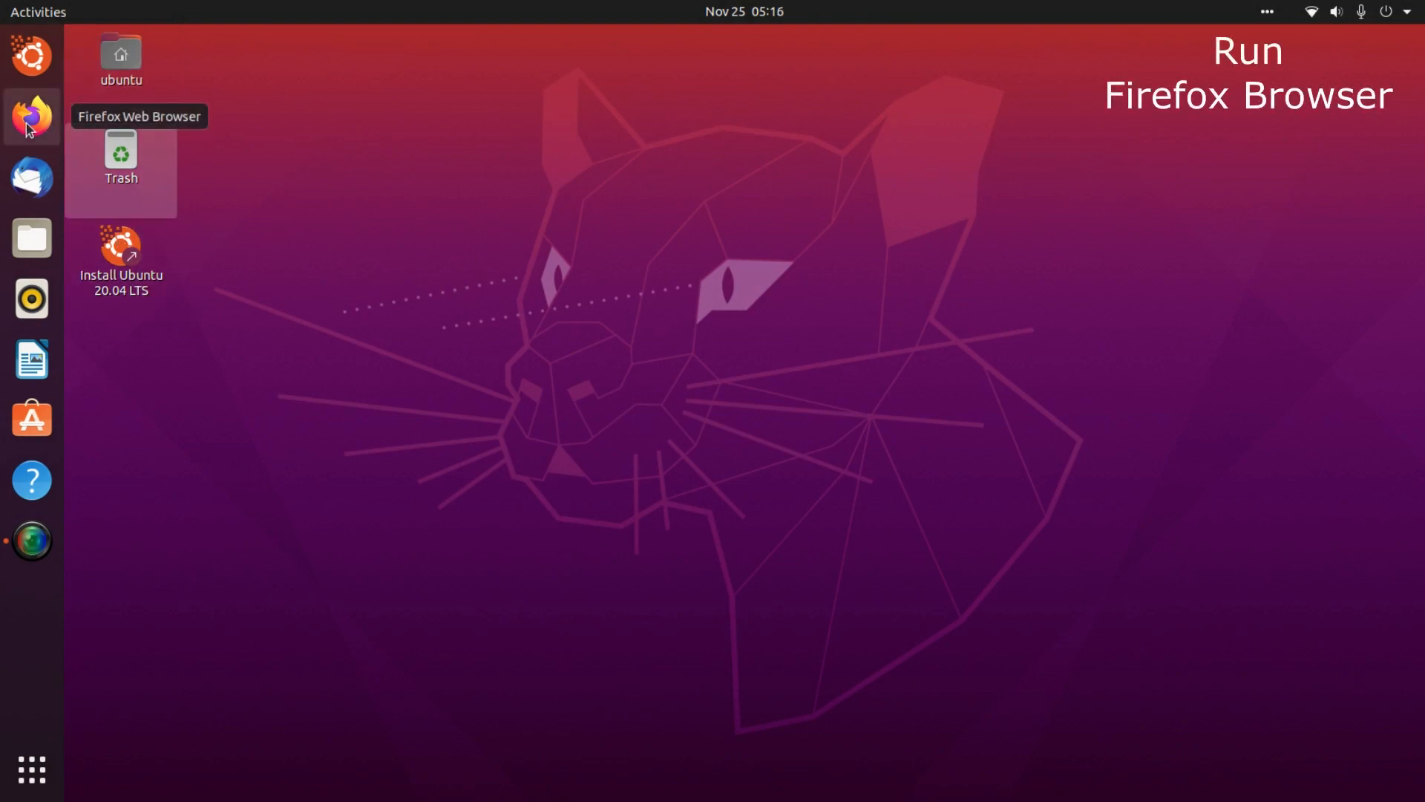
- Launch Firefox from the dock and search the web for checkra1n
click(32, 116)
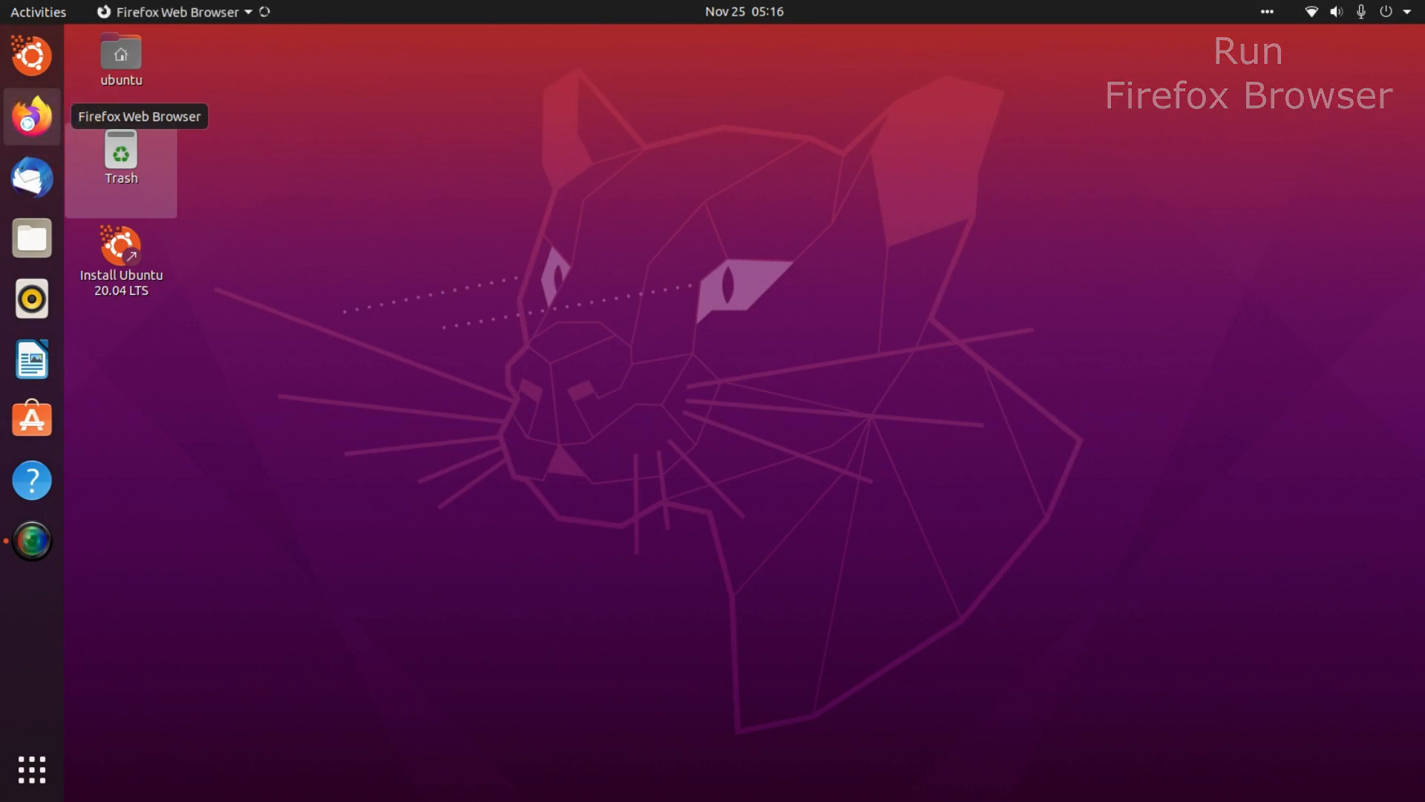
click(31, 116)
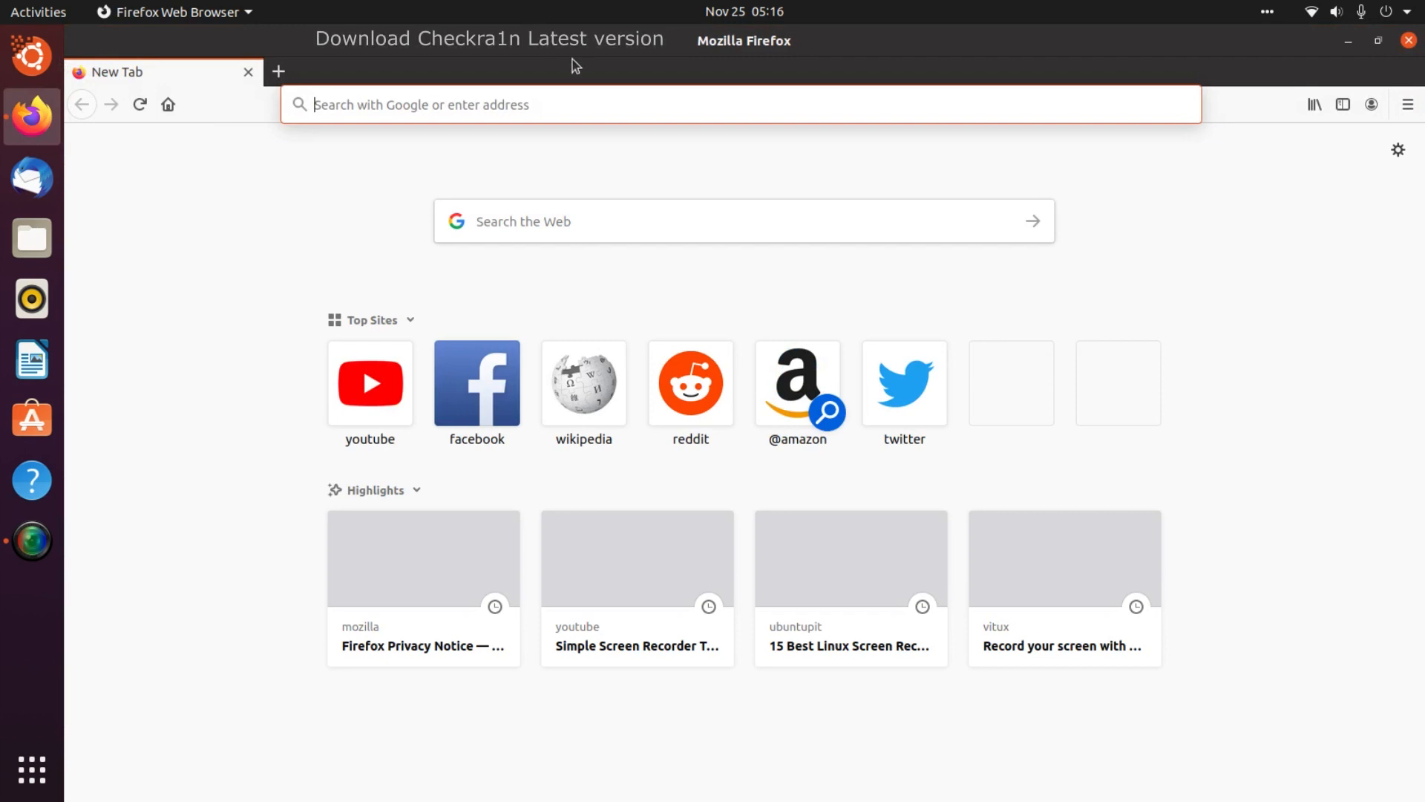
text(checkra1n&ie=utf-8&oe=utf-8)
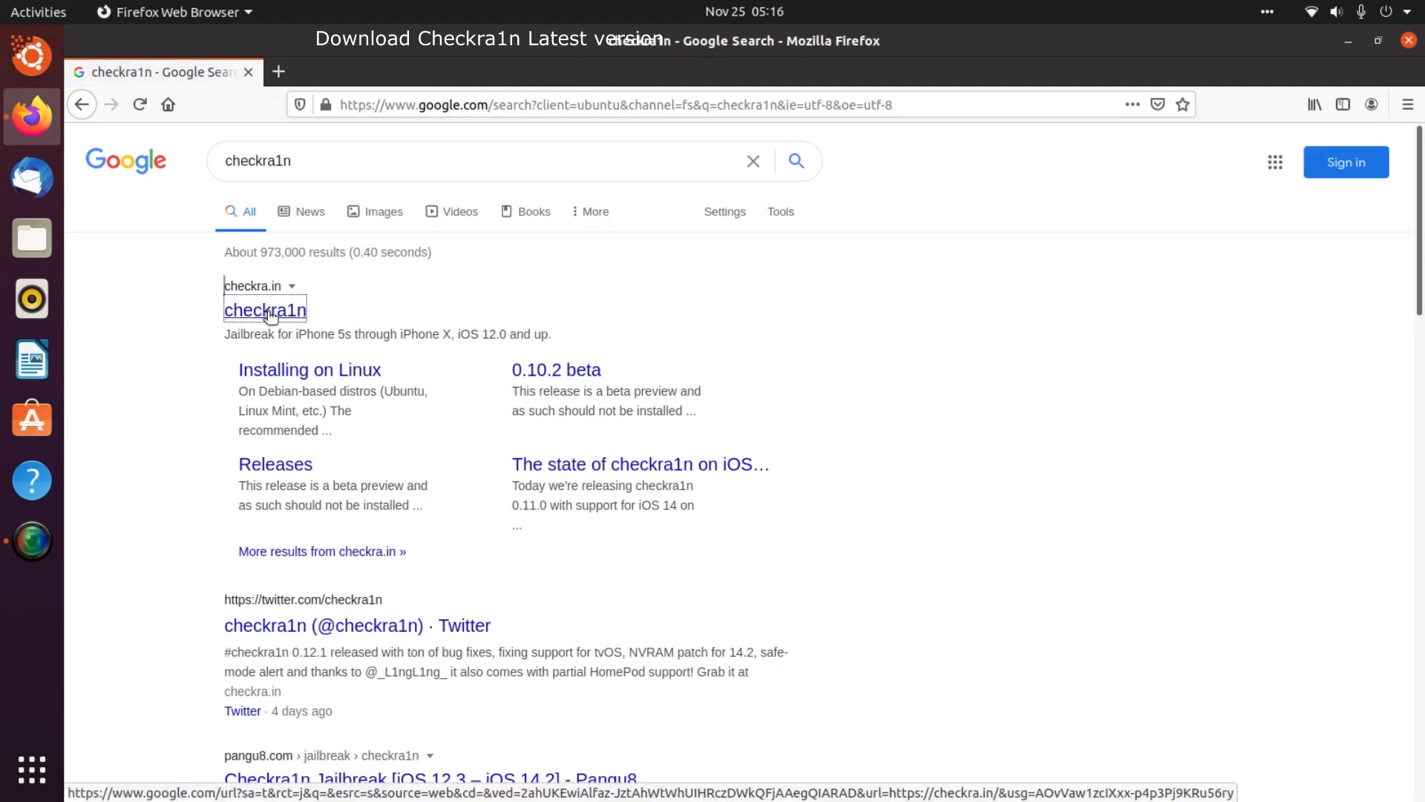
- Open the checkra.in site and scroll to the beta release's downloads
click(264, 311)
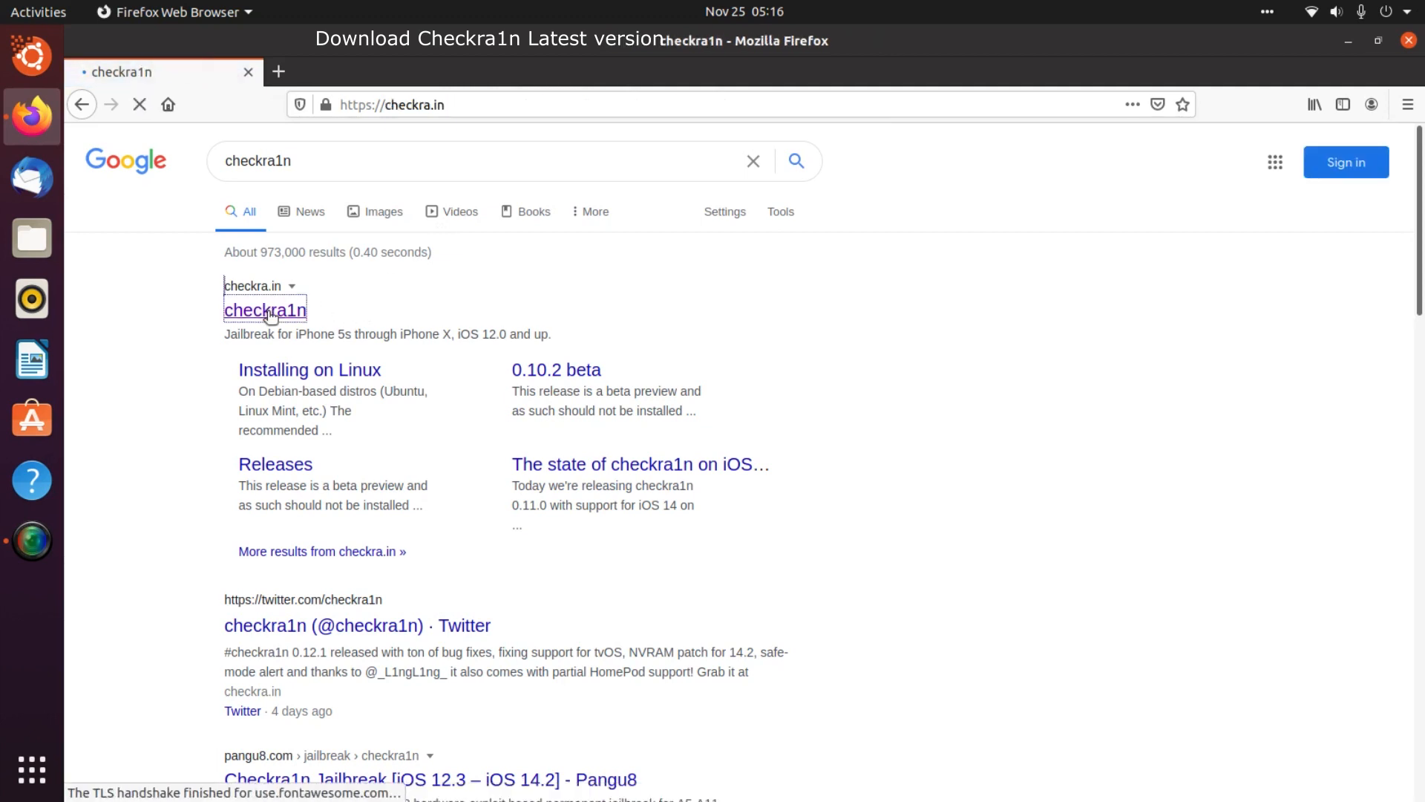
click(264, 310)
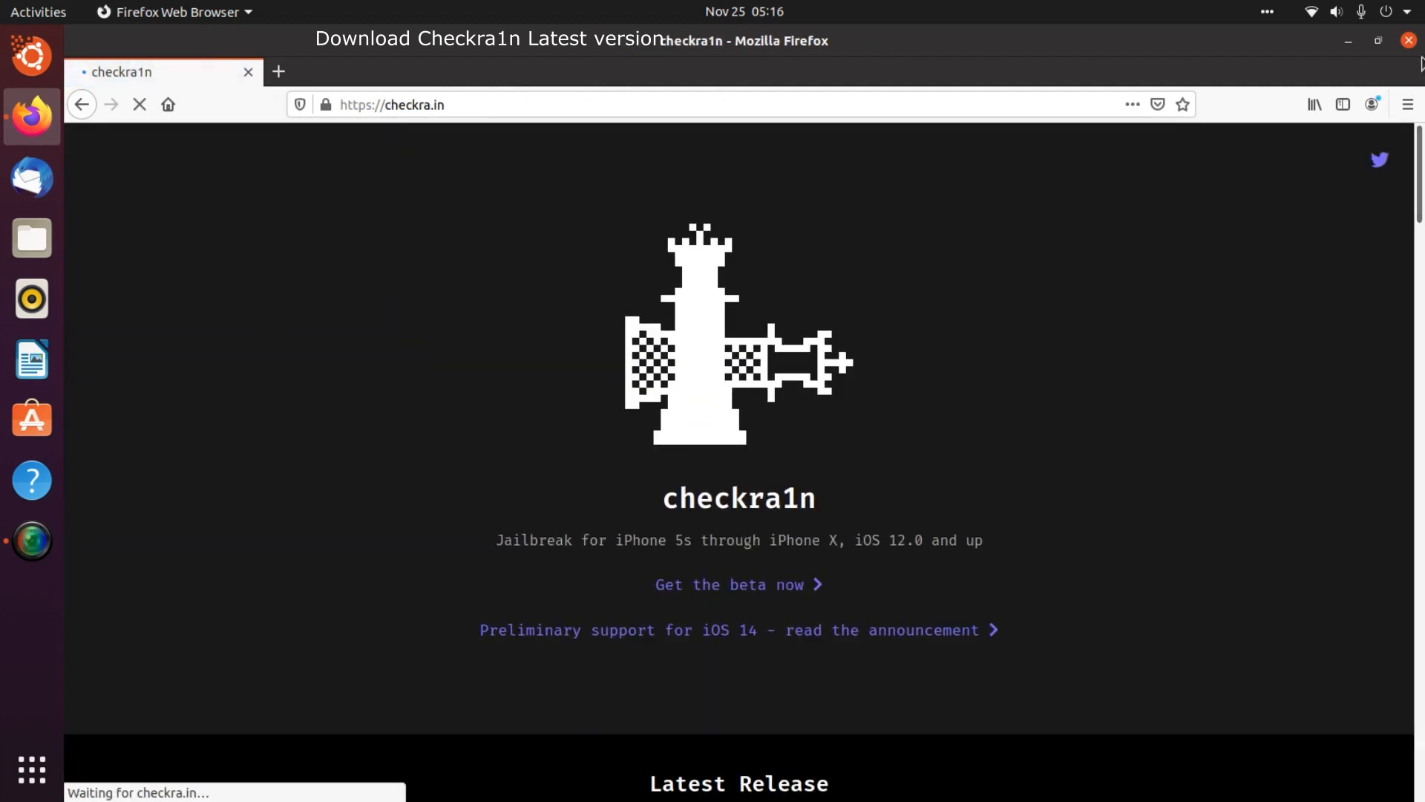
scroll(down, 3)
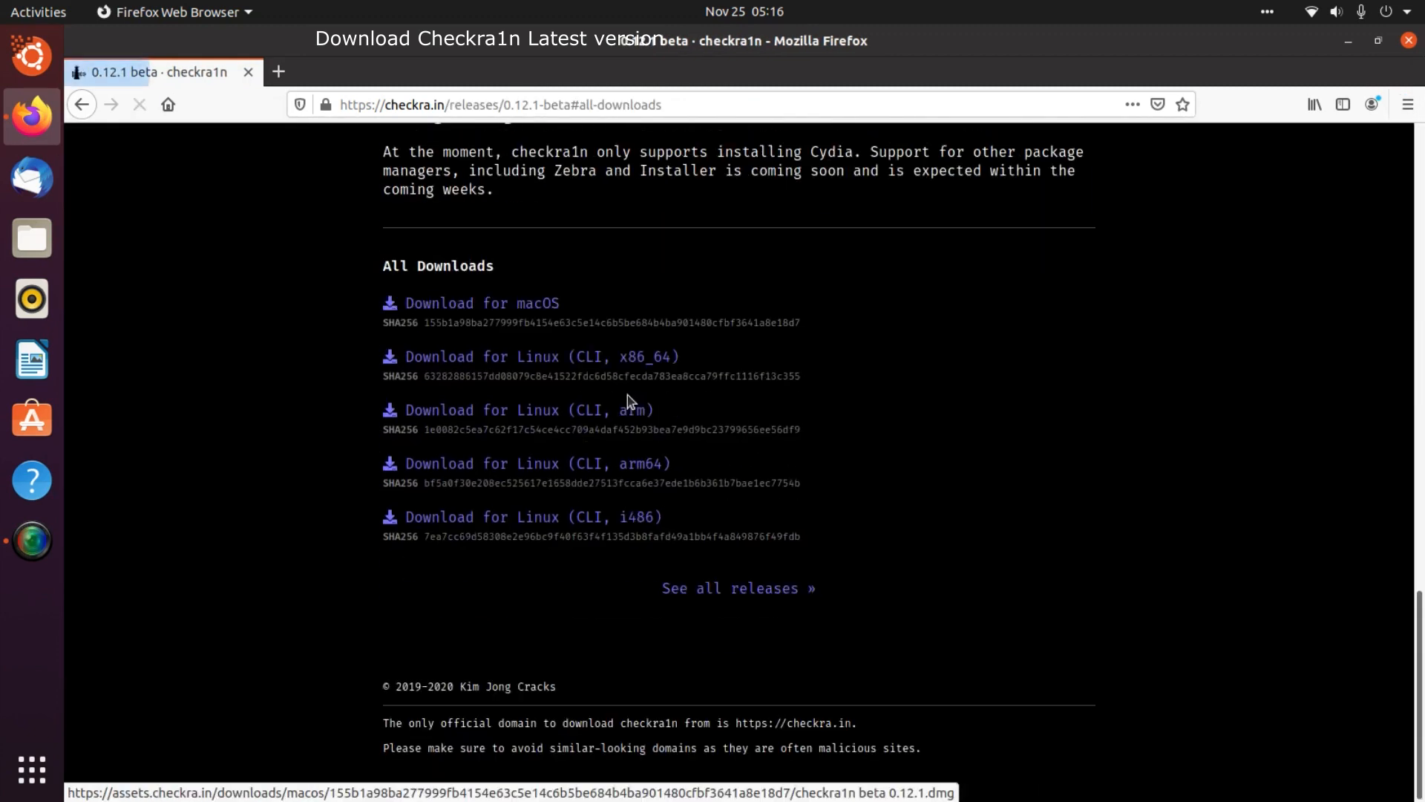
- Save the Linux CLI x86_64 build and show it in its containing folder
click(543, 355)
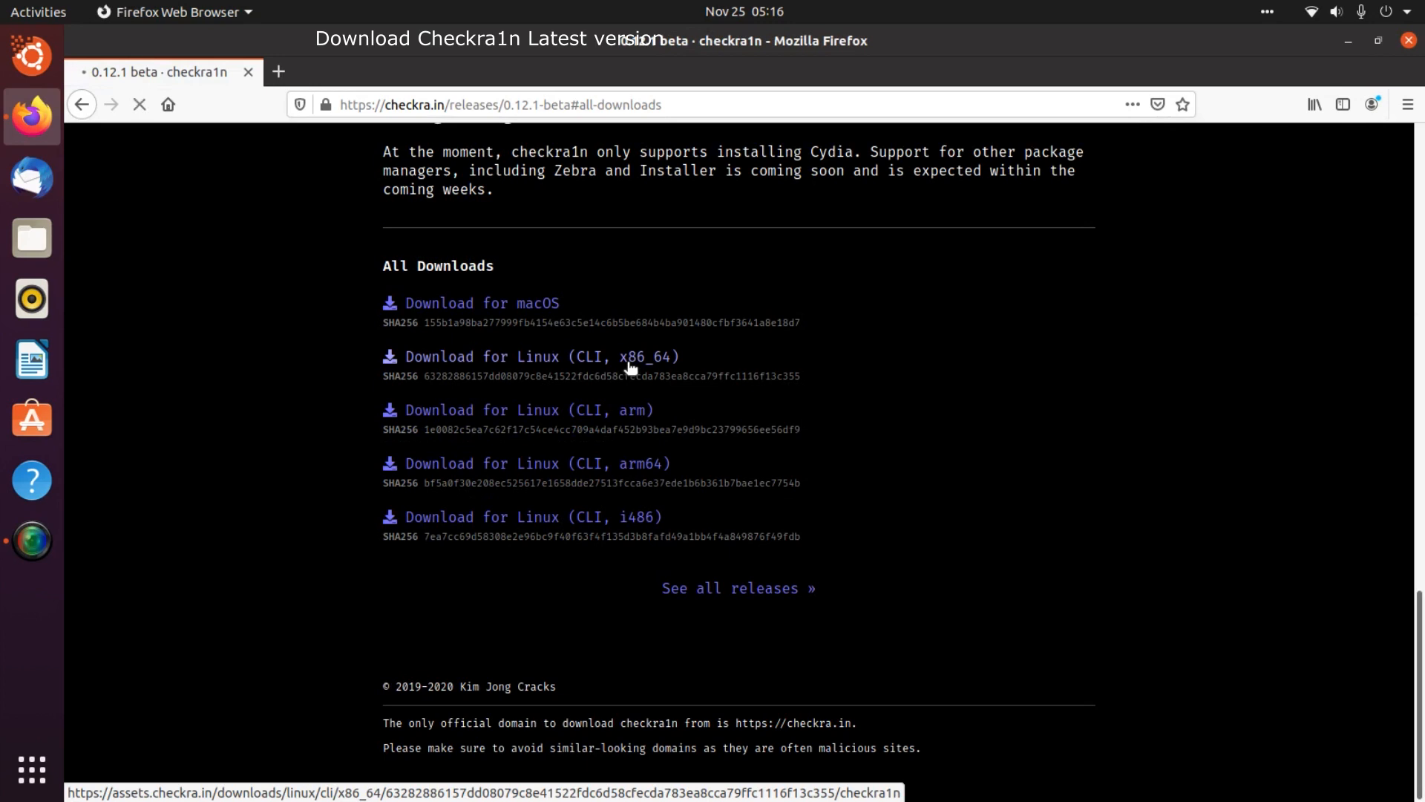
click(540, 356)
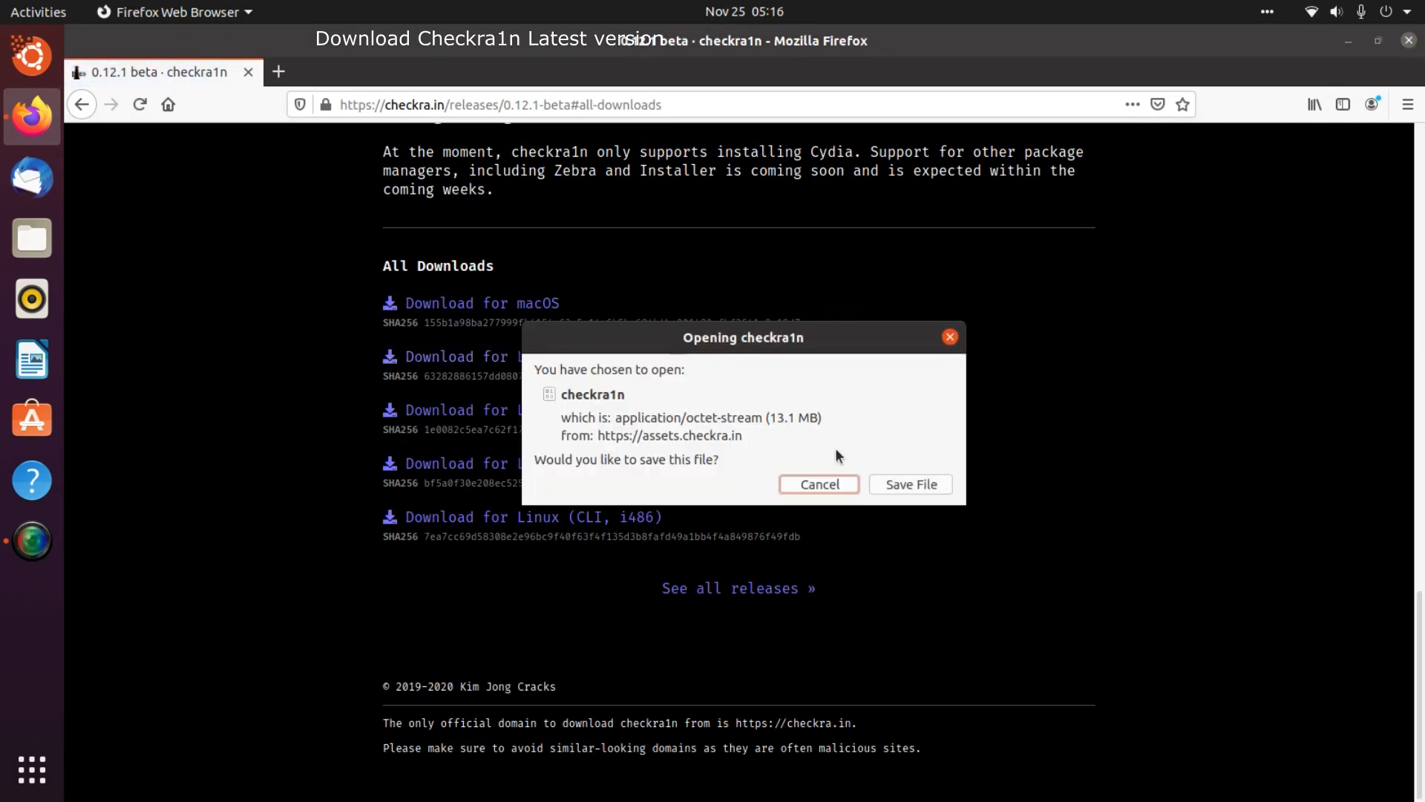
click(910, 483)
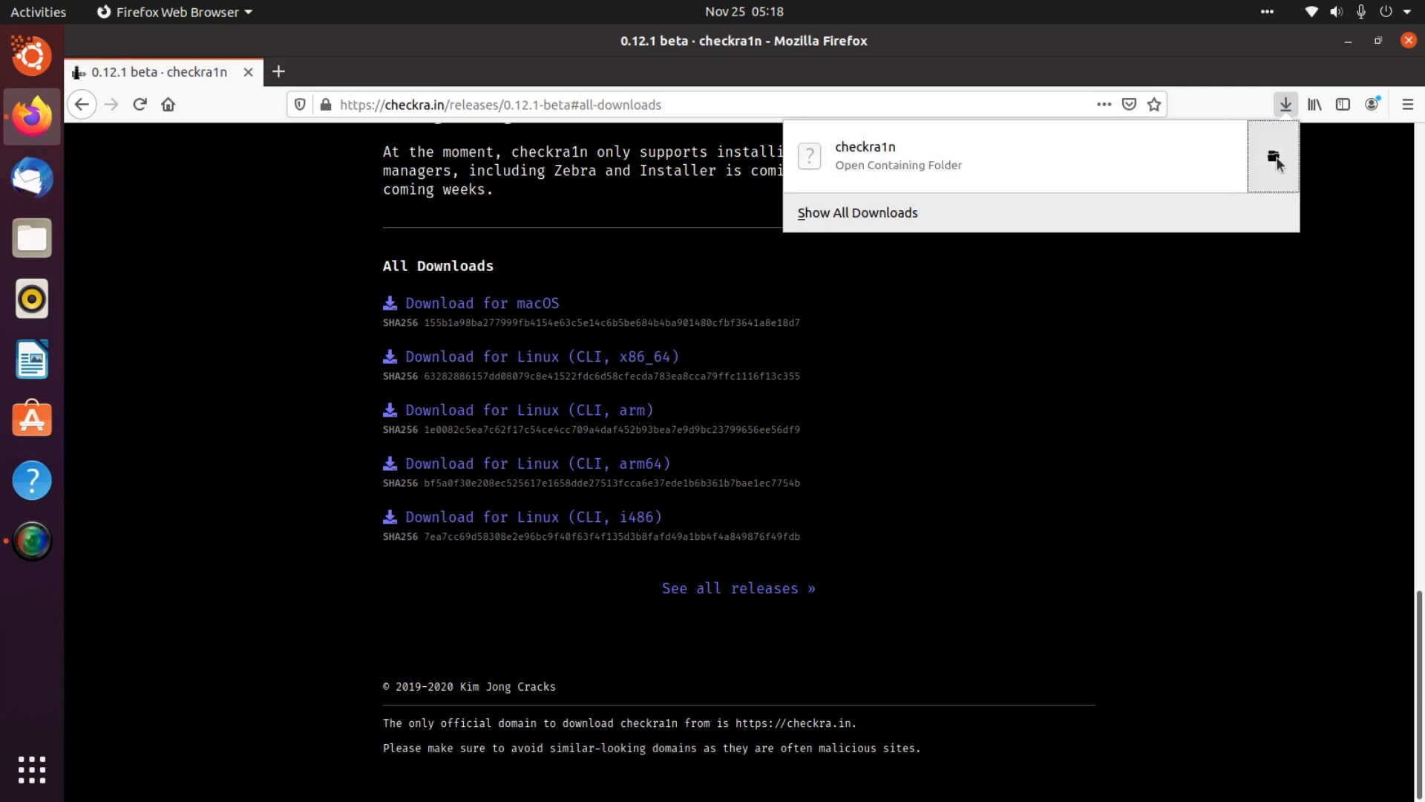
click(509, 259)
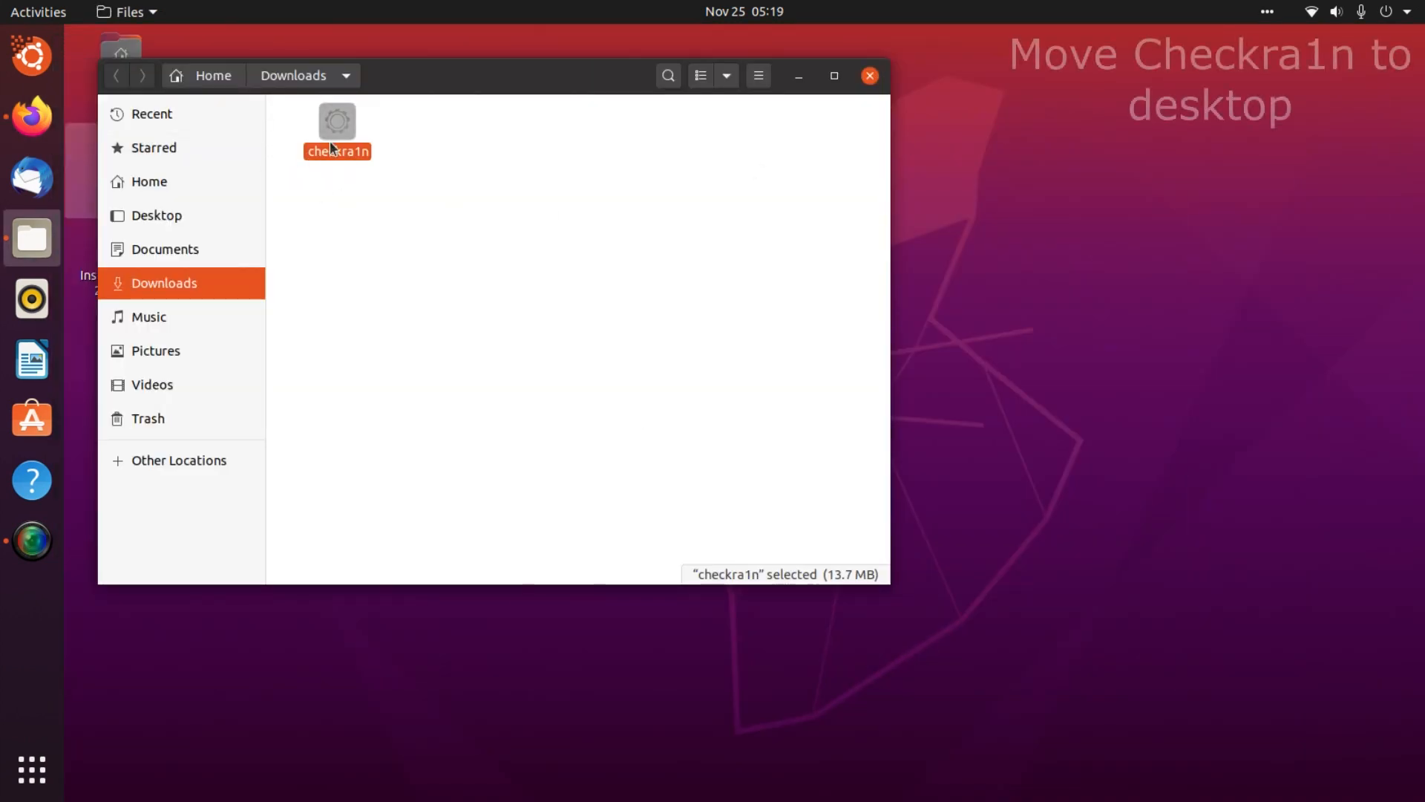
- Bring up the checkra1n file's actions in Downloads, then browse applications for Terminal
right_click(337, 127)
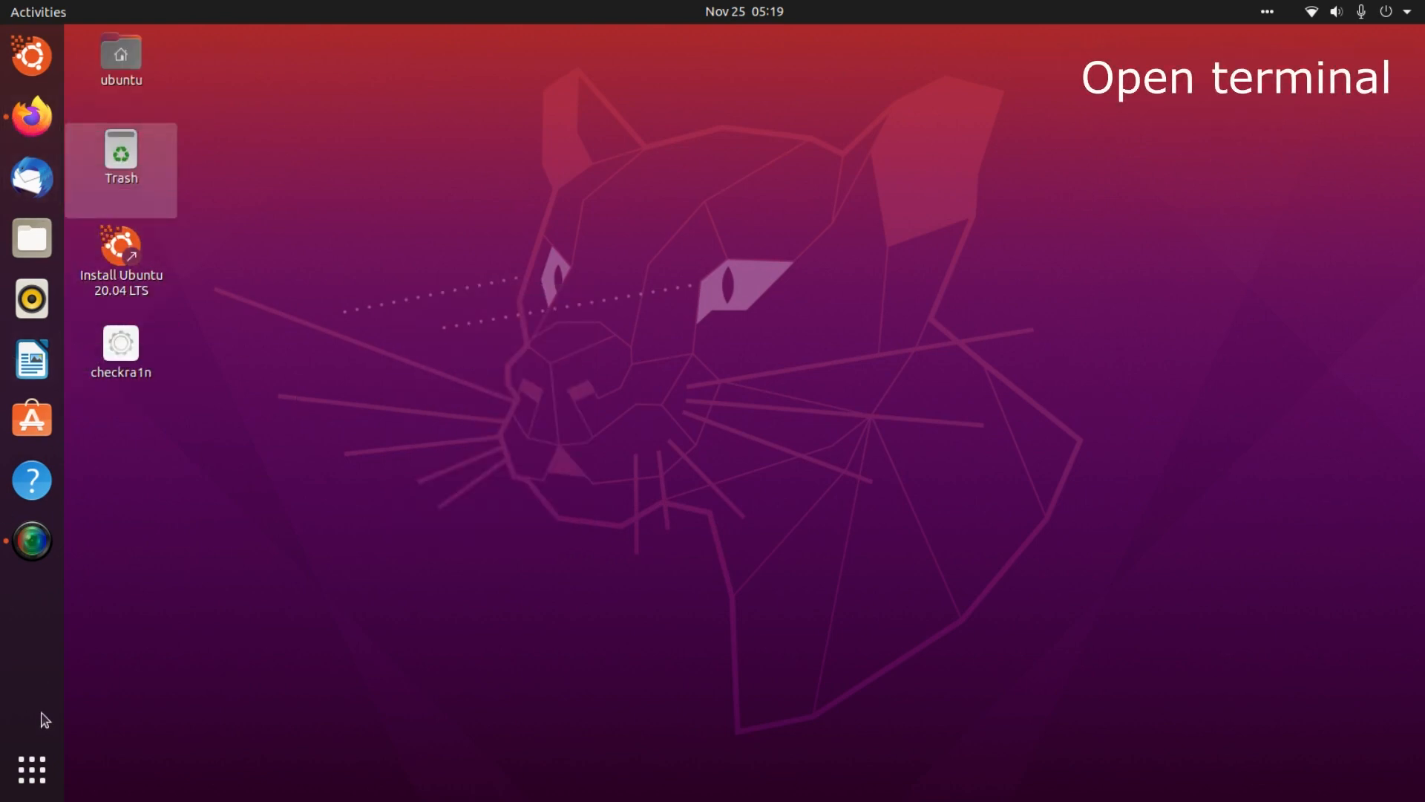
click(31, 769)
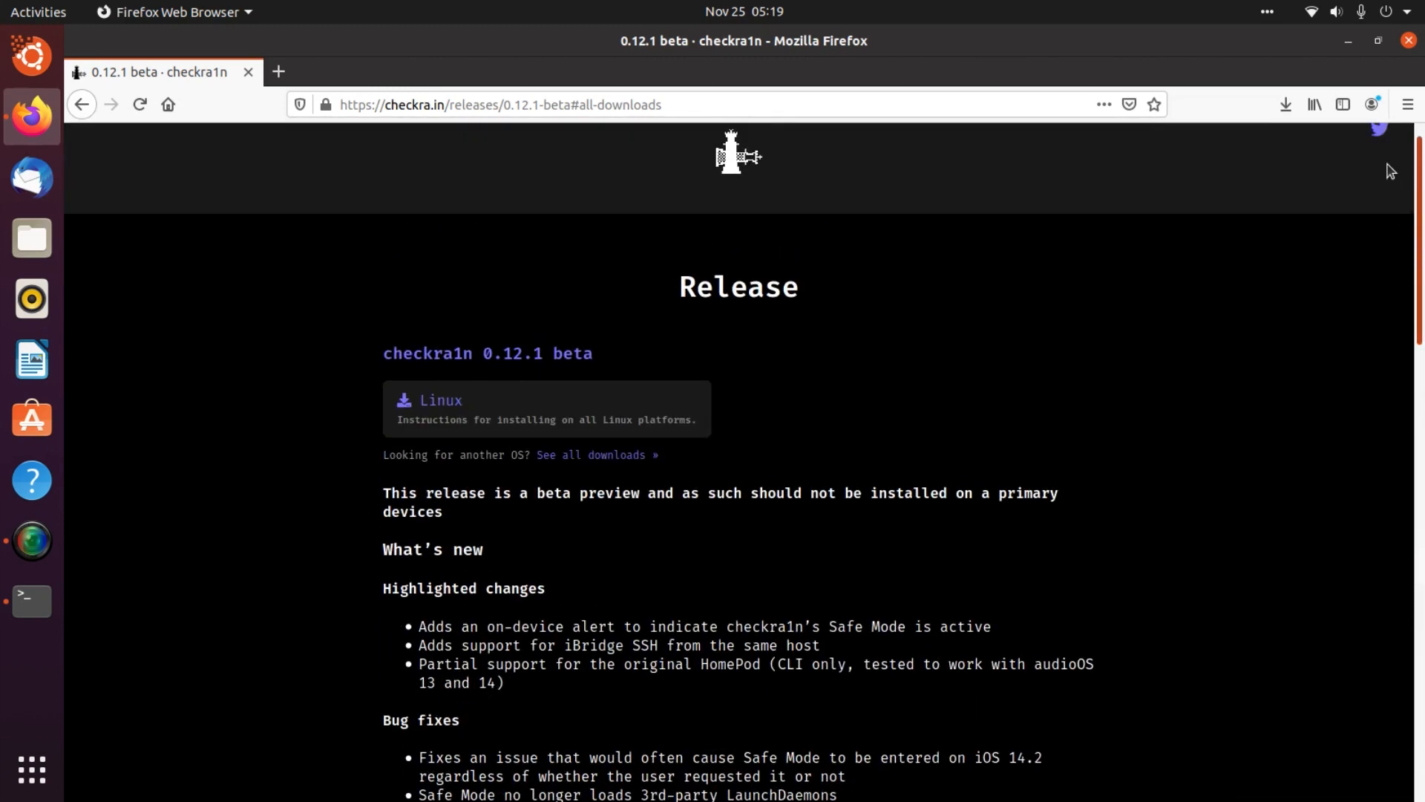
- Open checkra.in's Linux install page and highlight the echo command that adds the APT repo
click(440, 400)
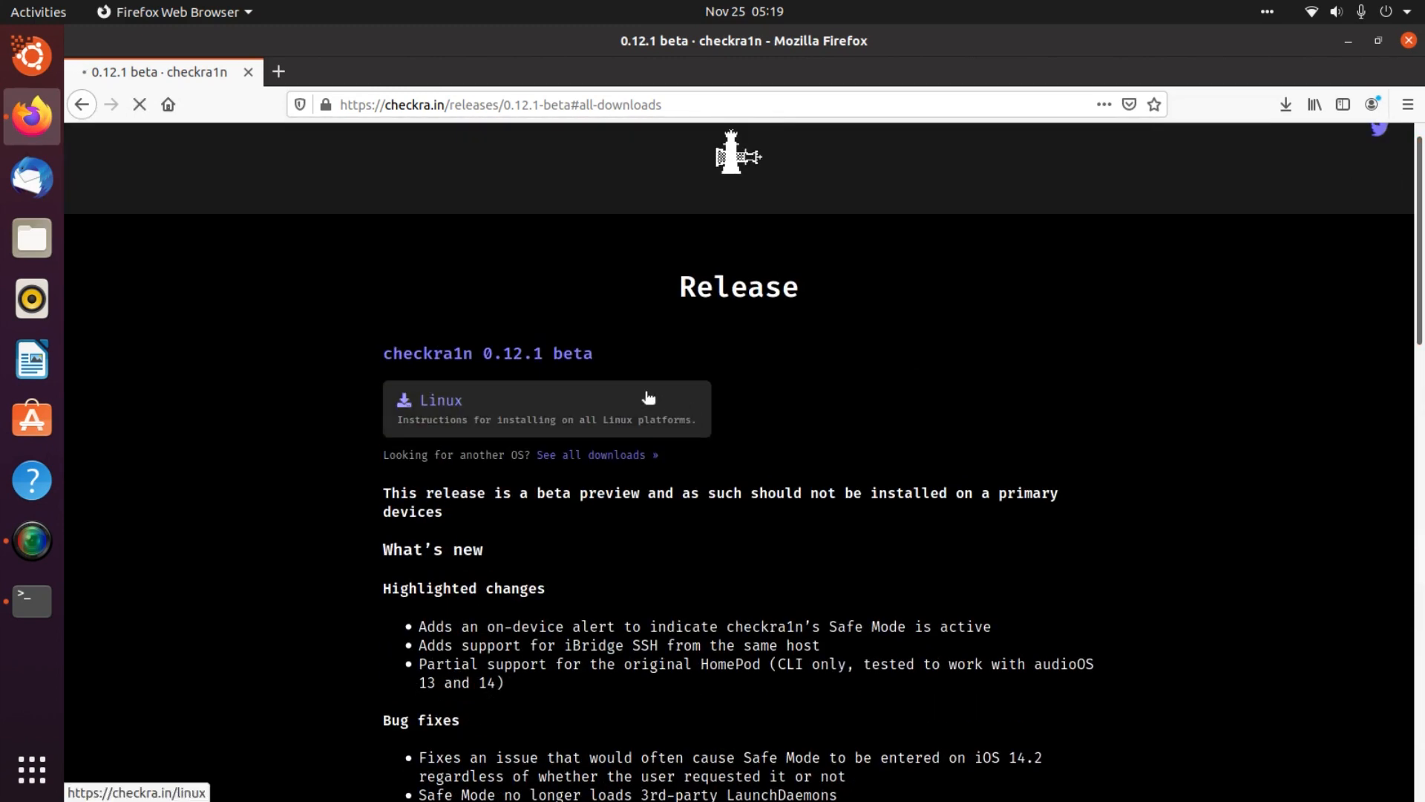
click(438, 400)
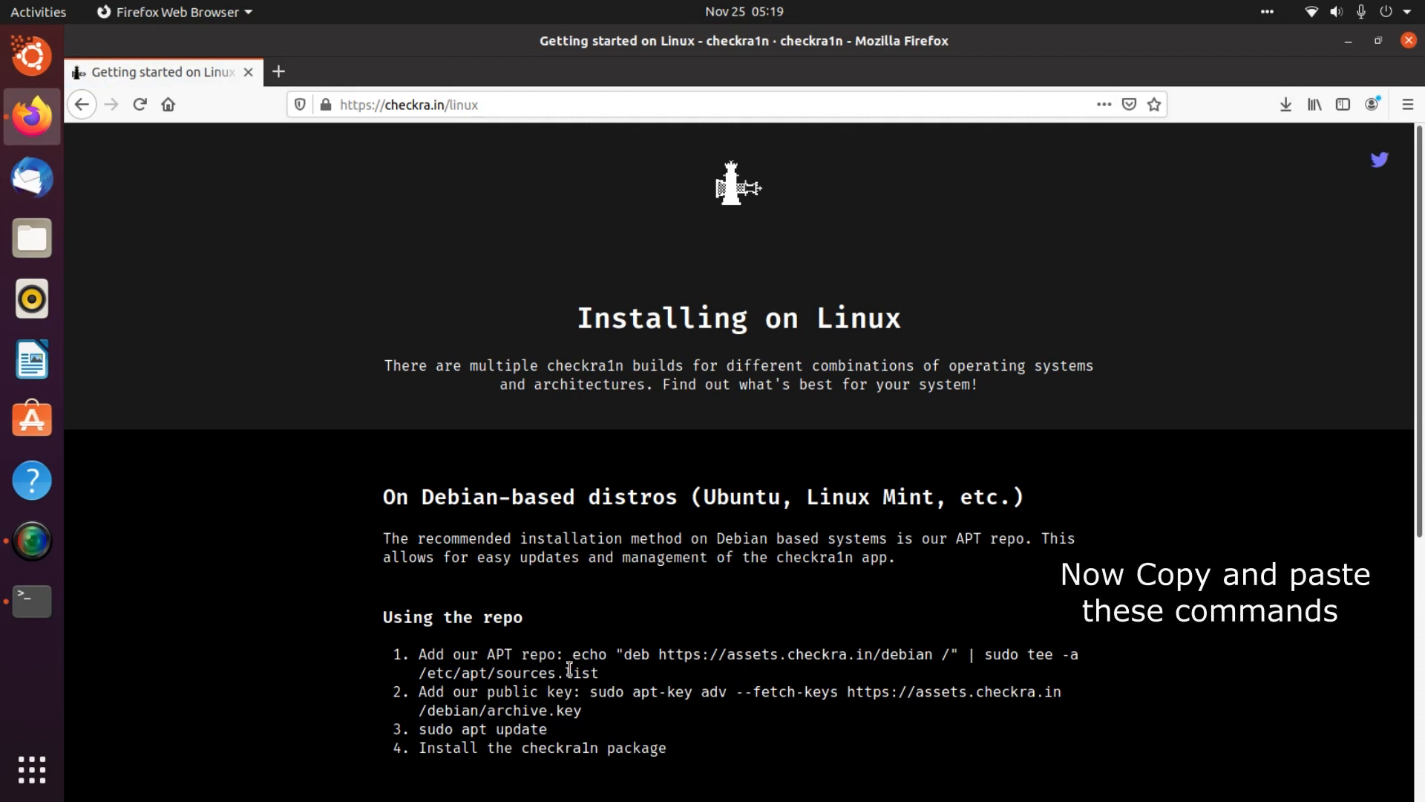
drag(572, 654, 598, 672)
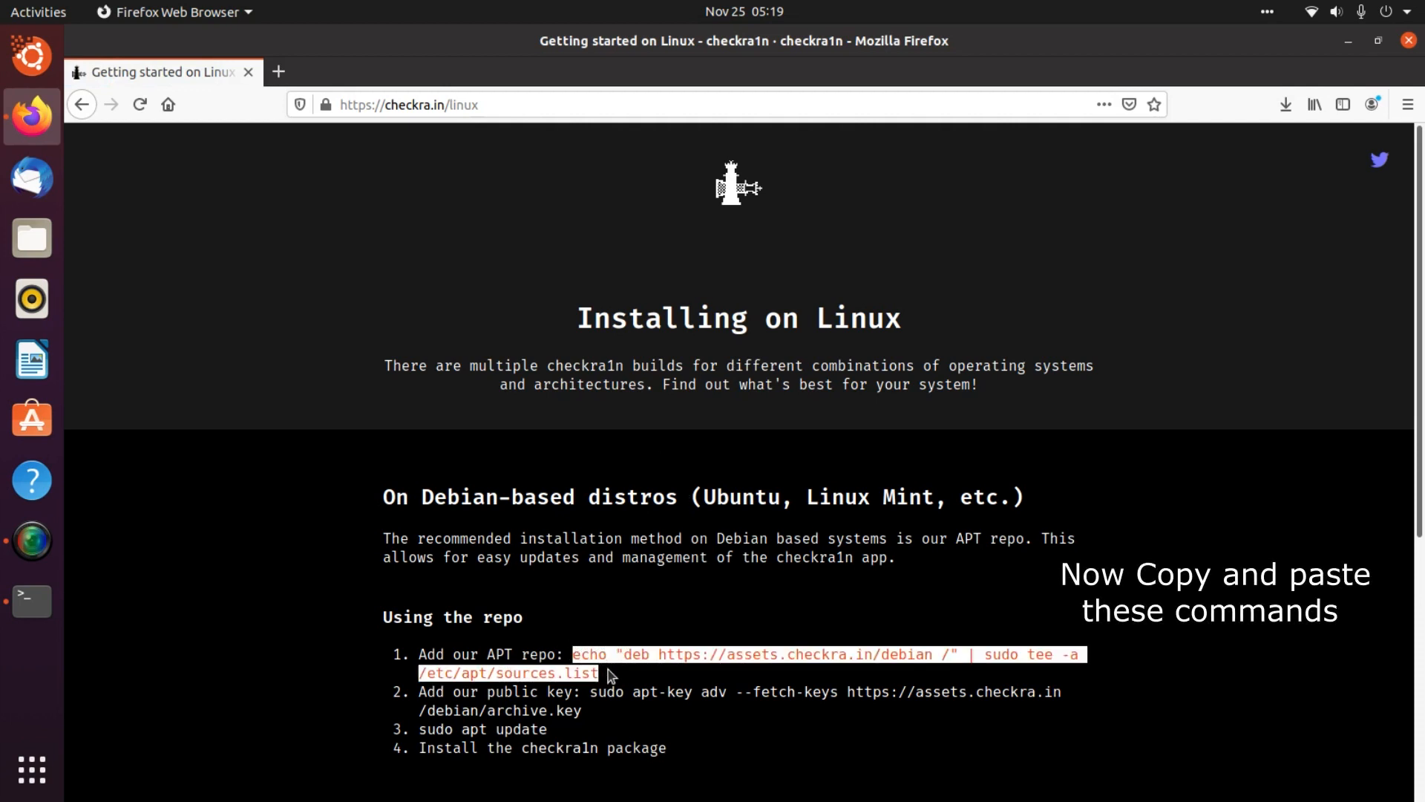
- Run the echo repo command, import the signing key, and paste 'sudo apt update'
right_click(608, 674)
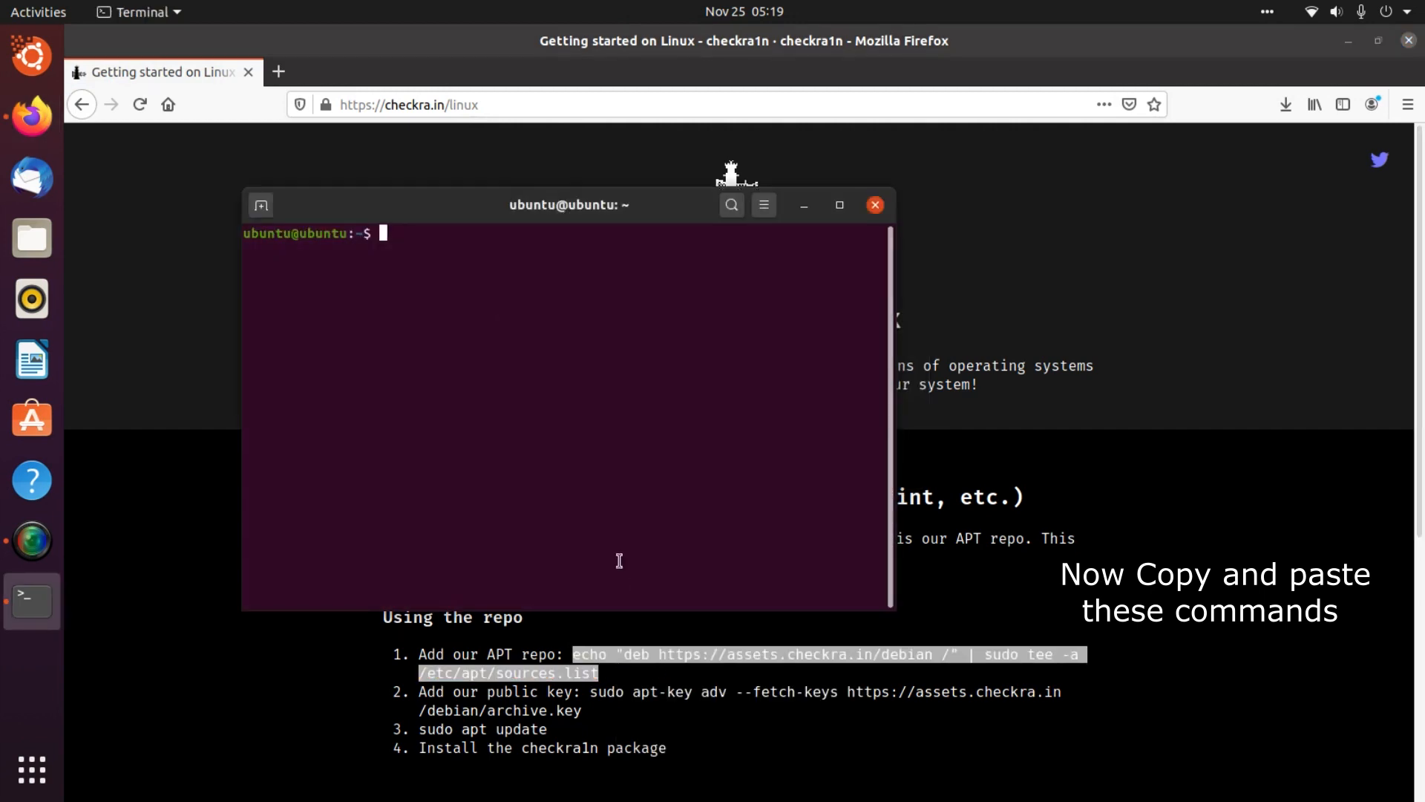
text(echo "deb https://assets.checkra.in/debian /" | sudo tee -a /etc/apt/sources.list)
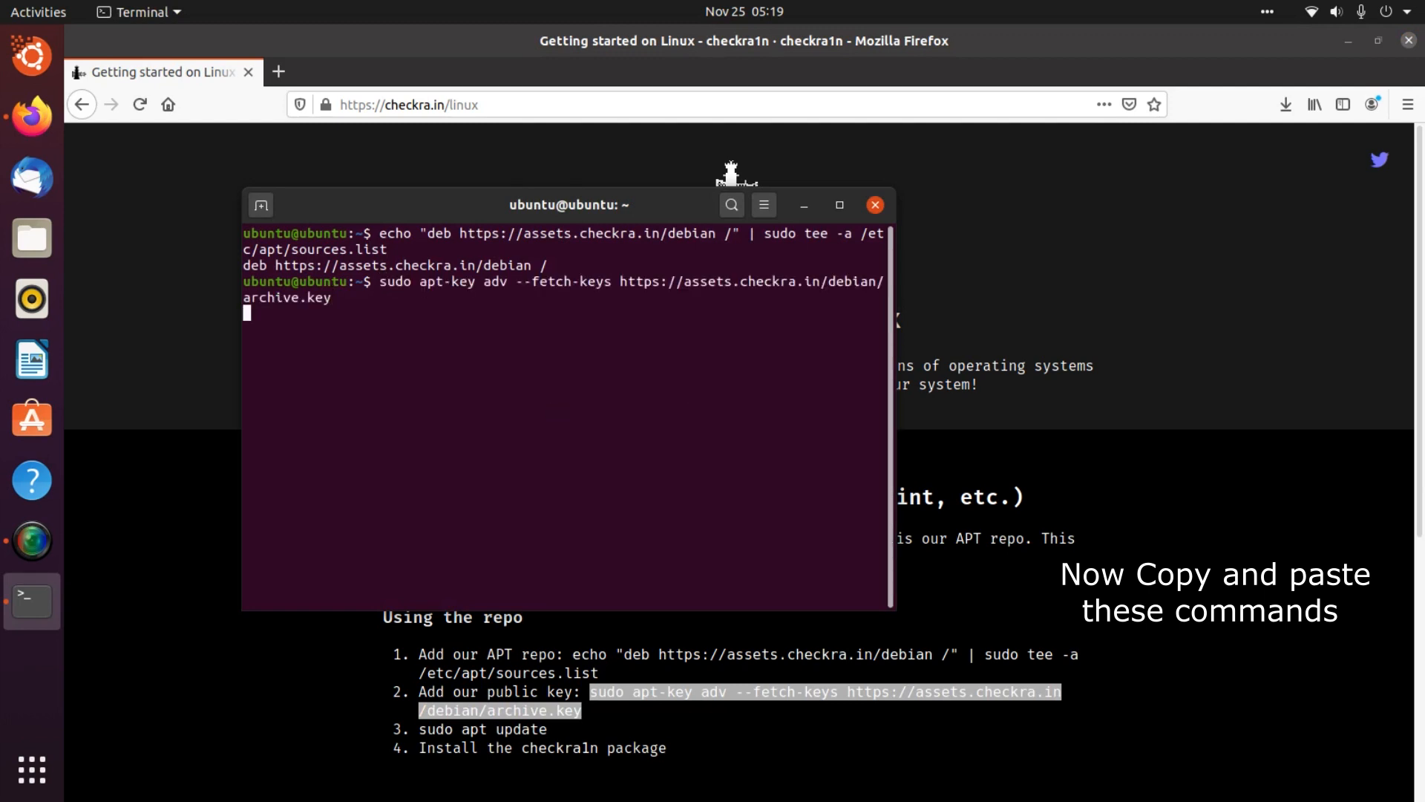
key(Return)
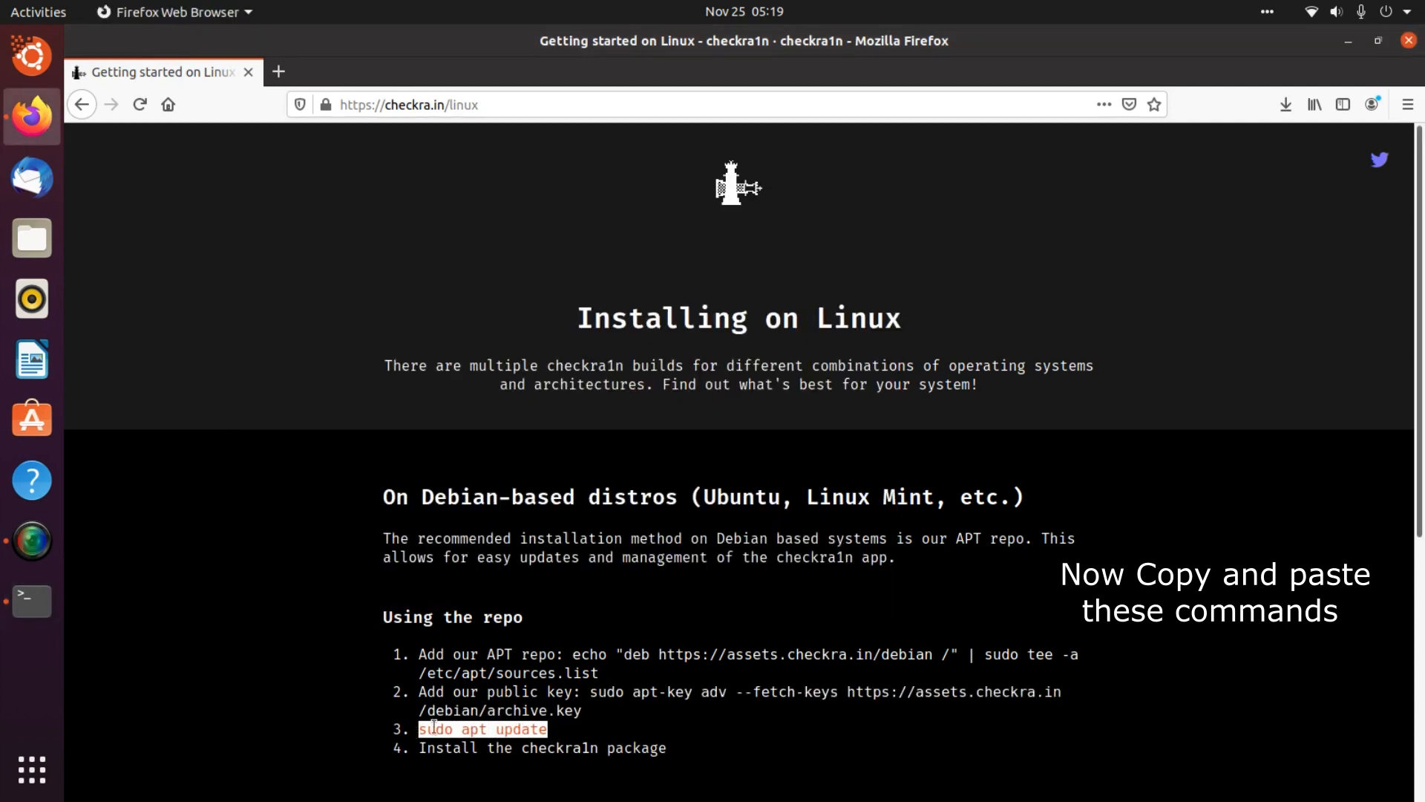
right_click(483, 729)
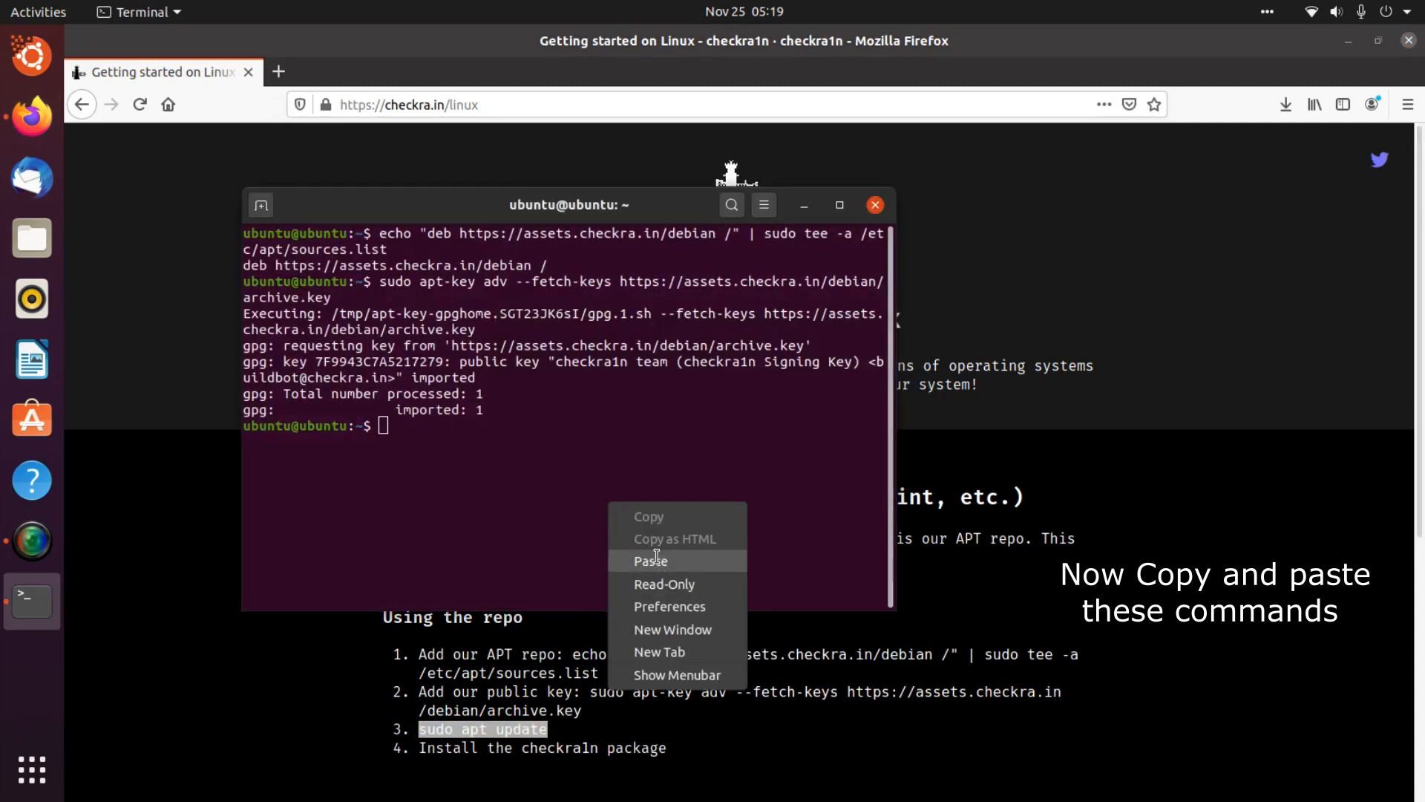
click(650, 560)
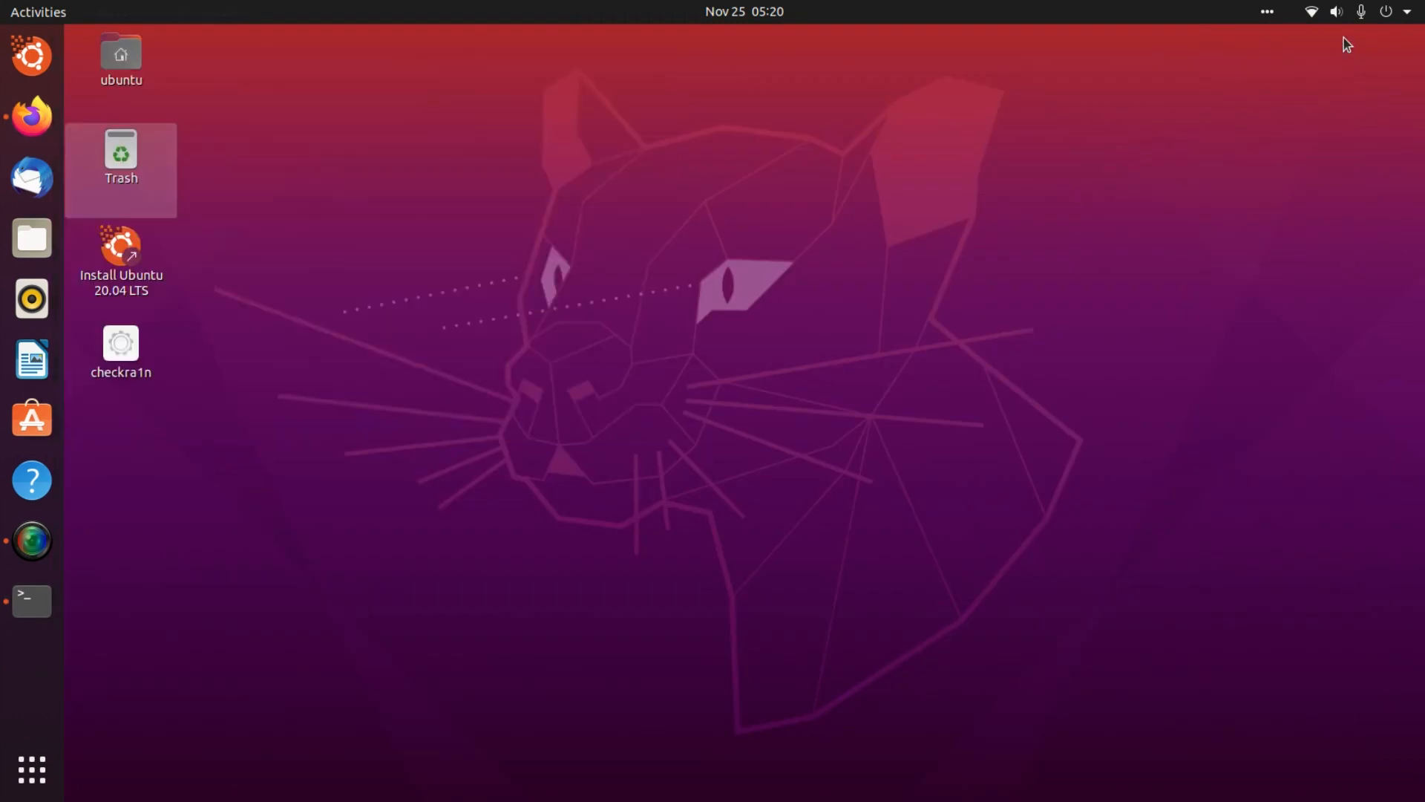
- Open a terminal in Desktop, run 'chmod +x checkra1n', and start typing sudo
right_click(908, 354)
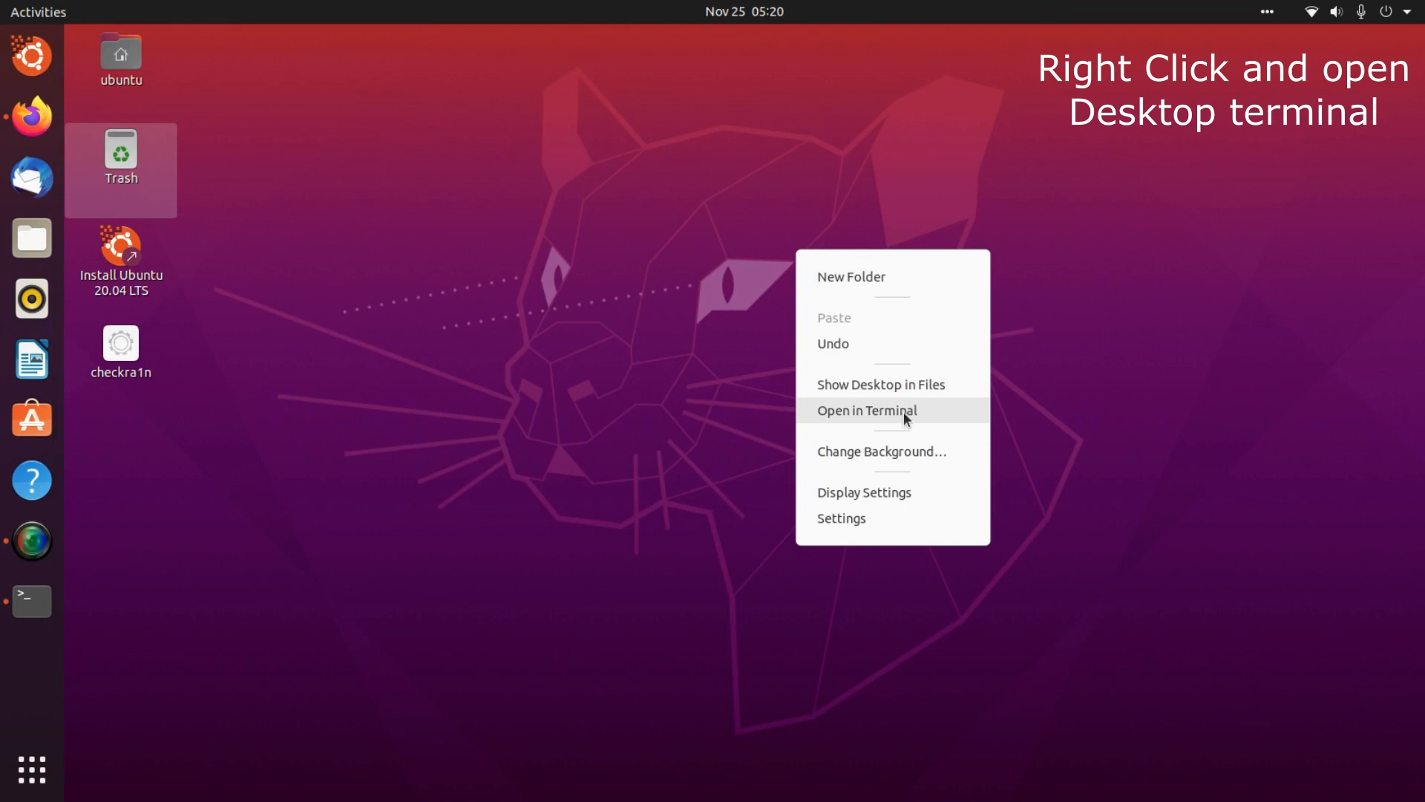
click(866, 410)
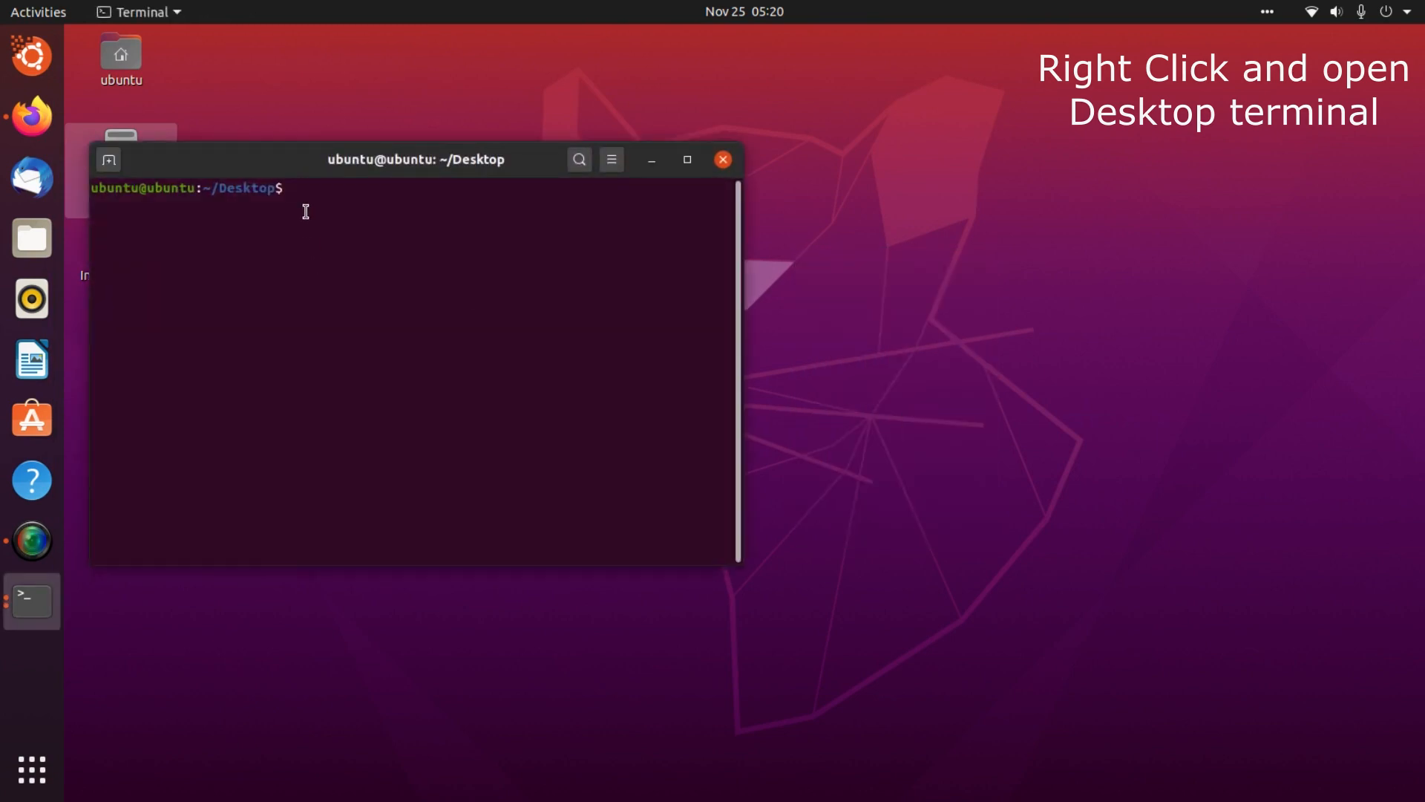
double_click(245, 188)
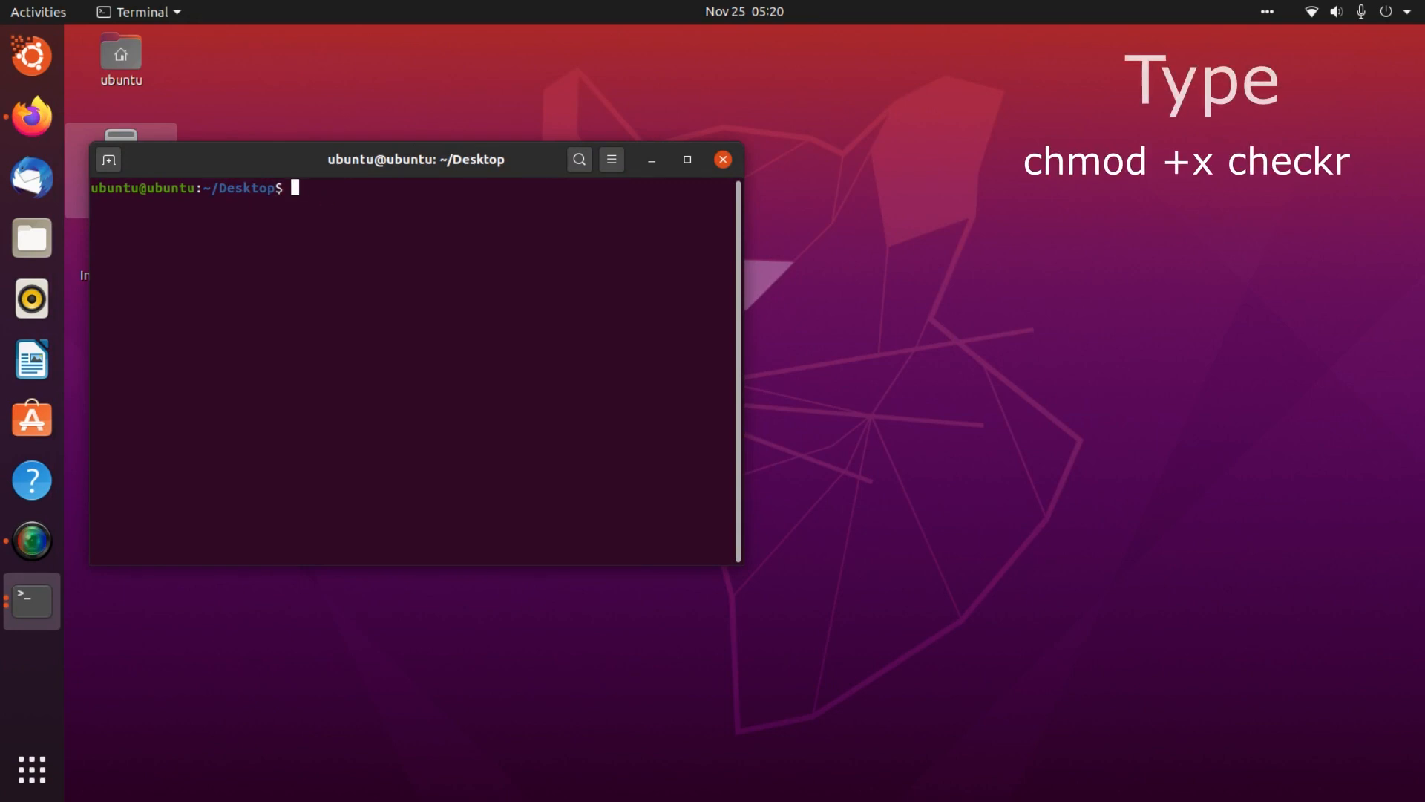
text(chmod)
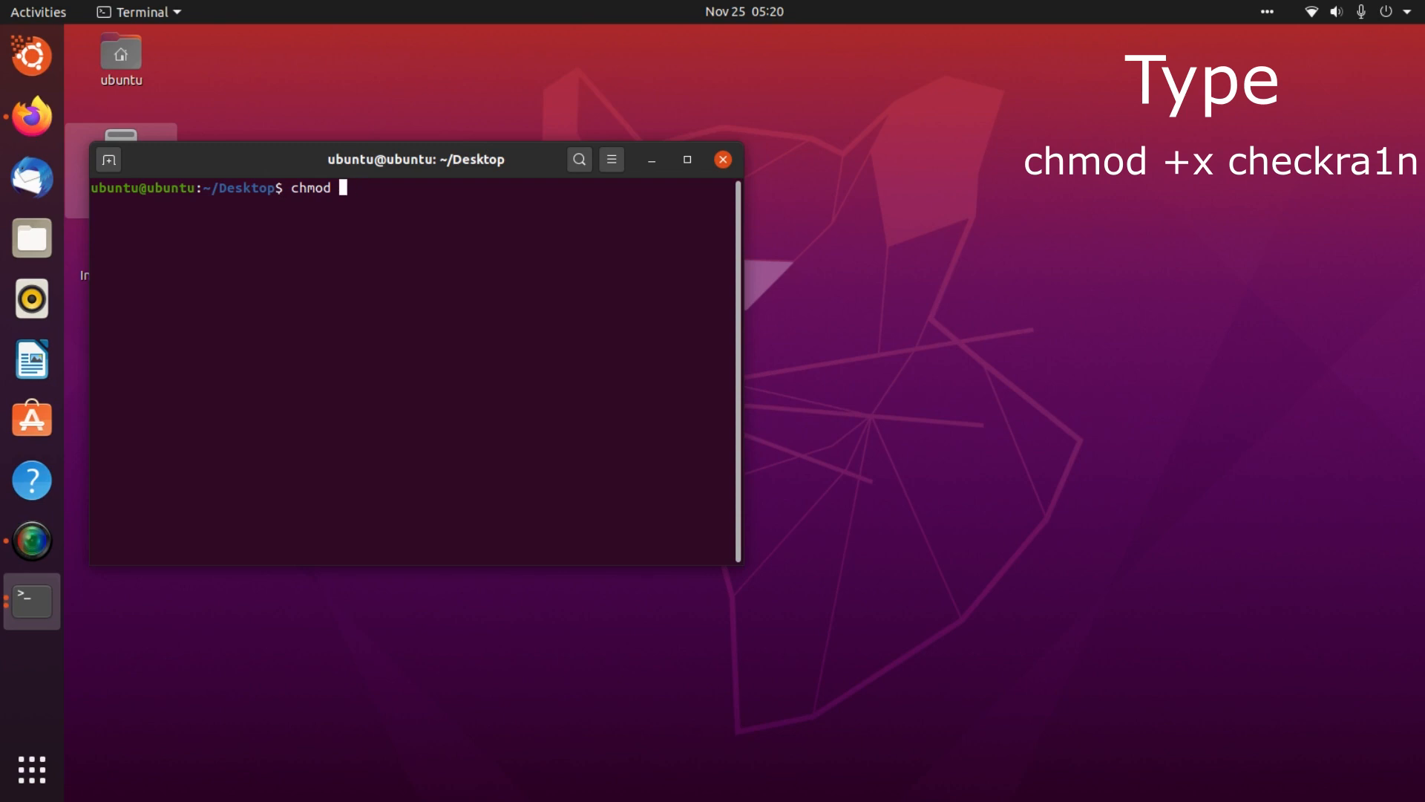
text(+x)
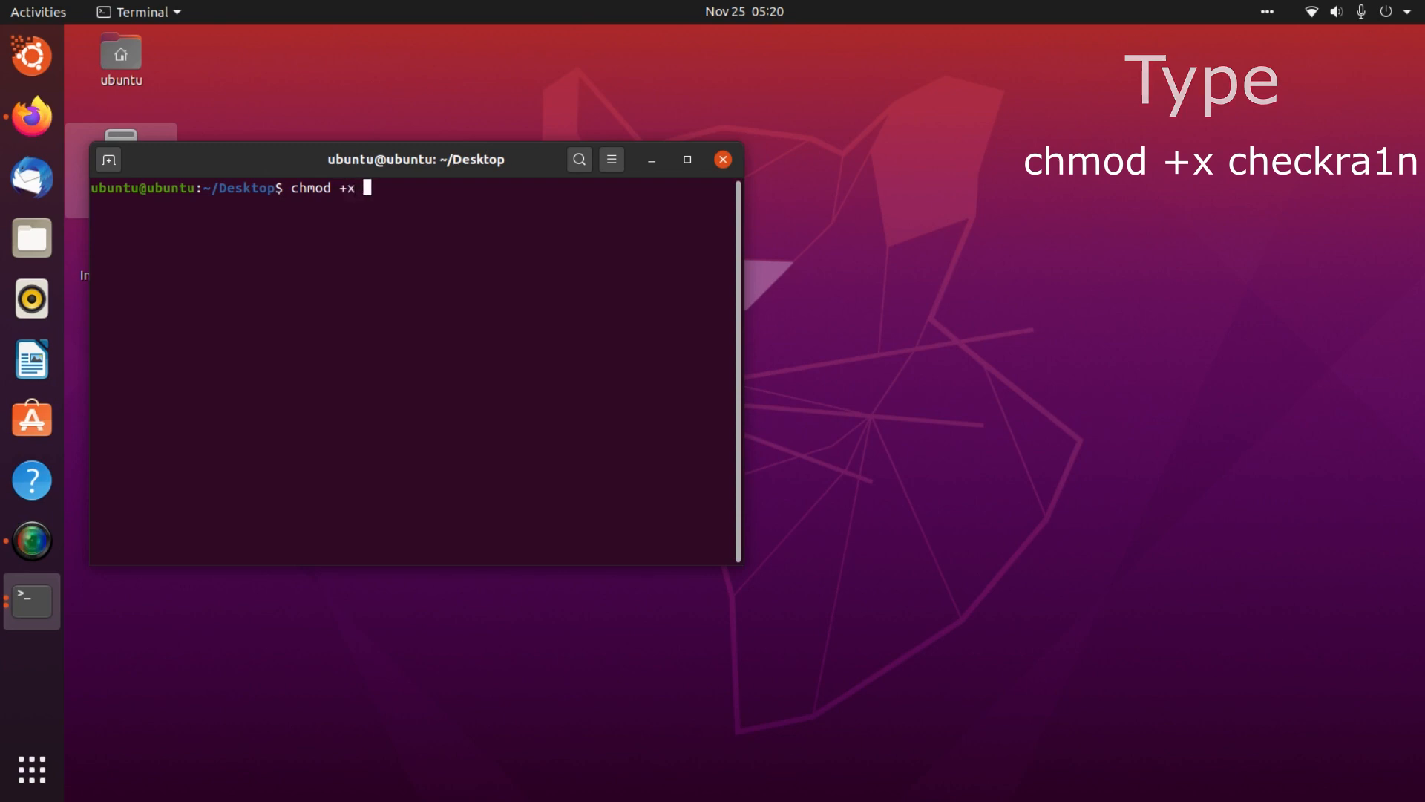
text(checkra1n)
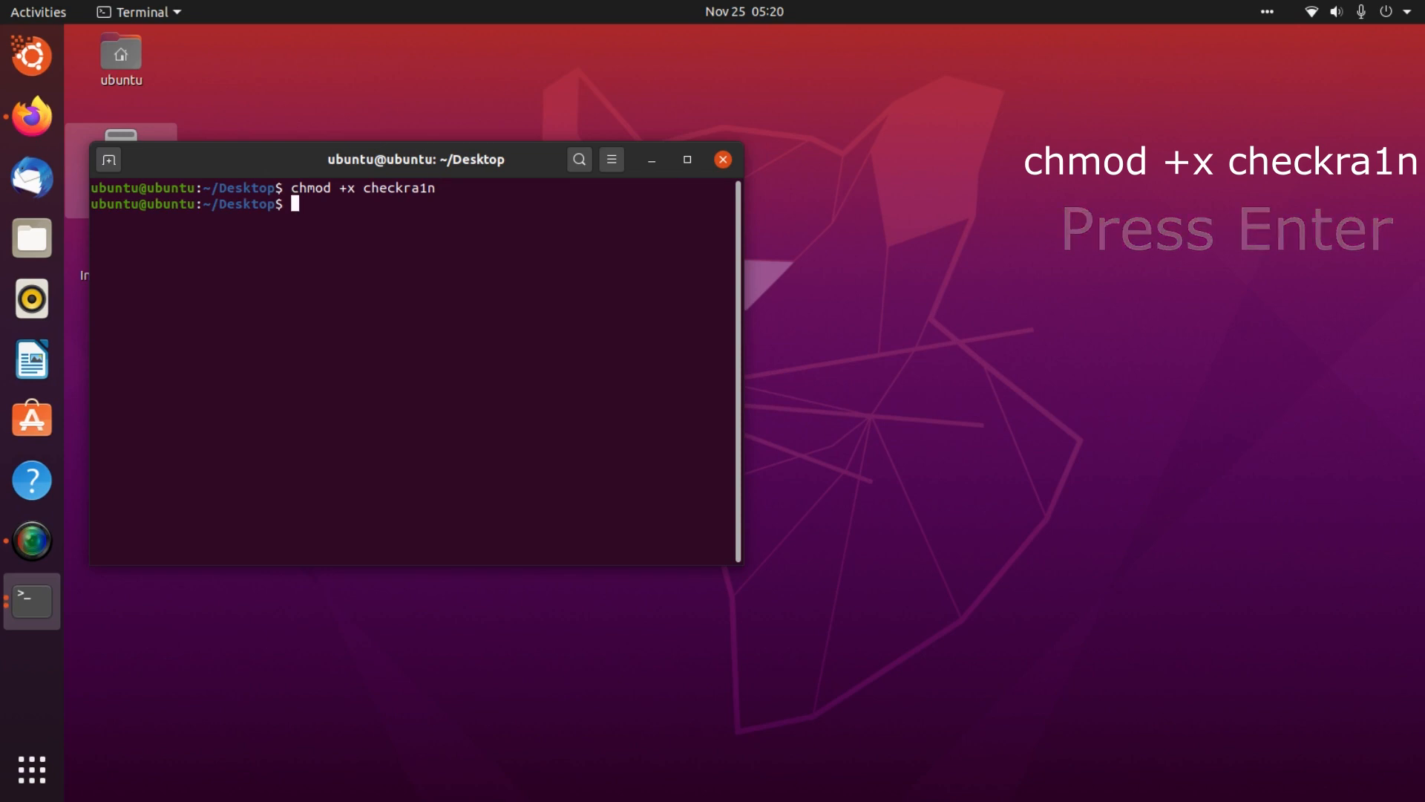
text(sudo)
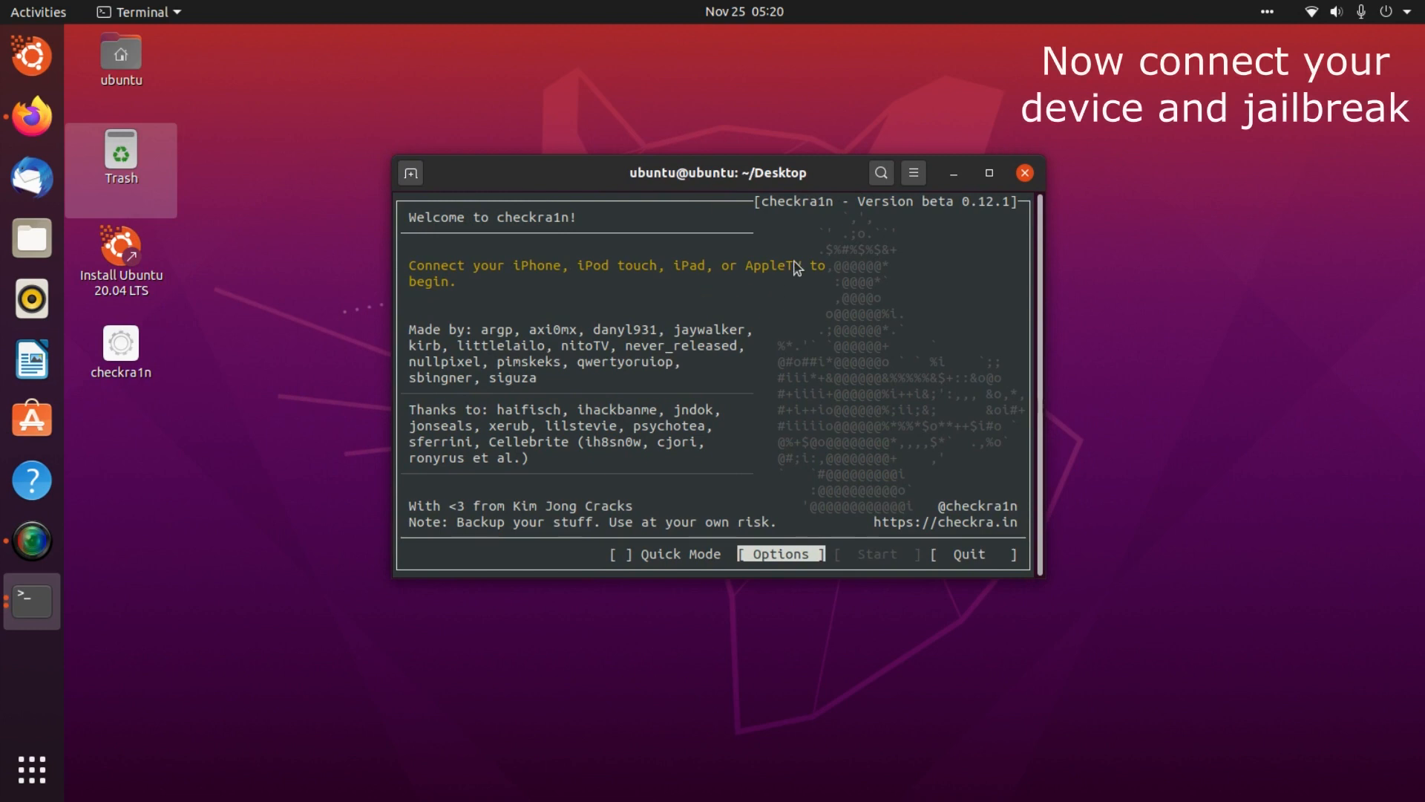
- Move the checkra1n terminal window toward the centre and click its close button
drag(709, 173, 677, 173)
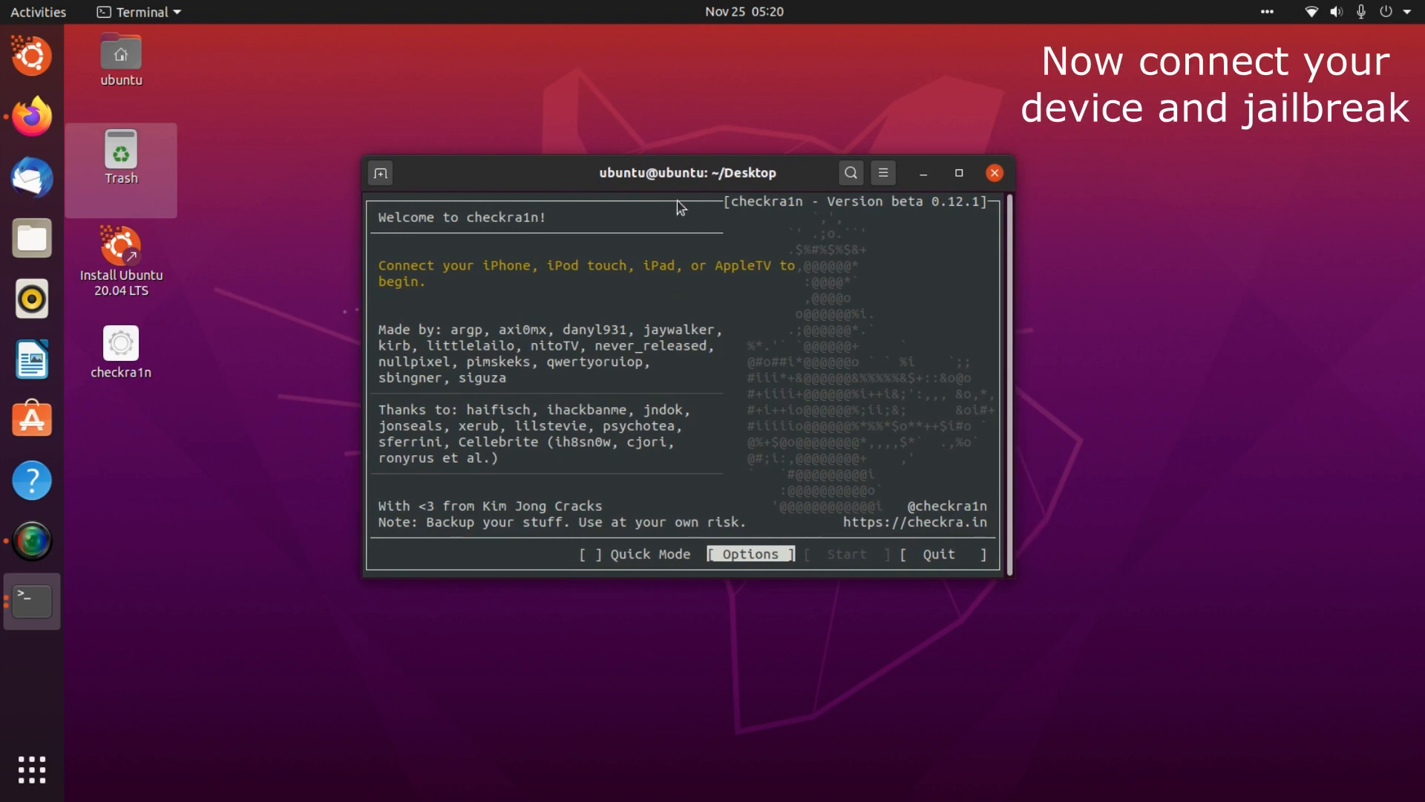
mouse_move(784, 371)
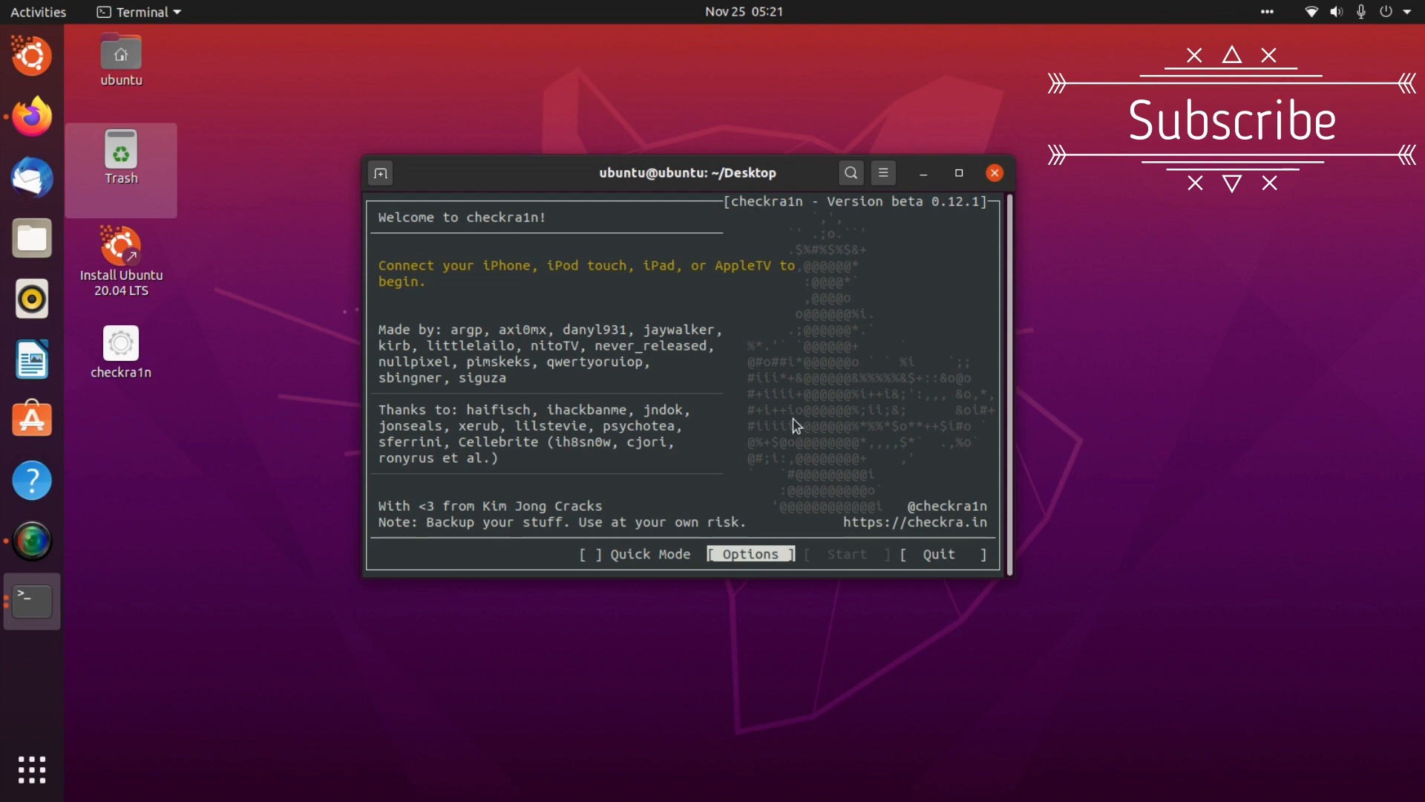
mouse_move(755, 389)
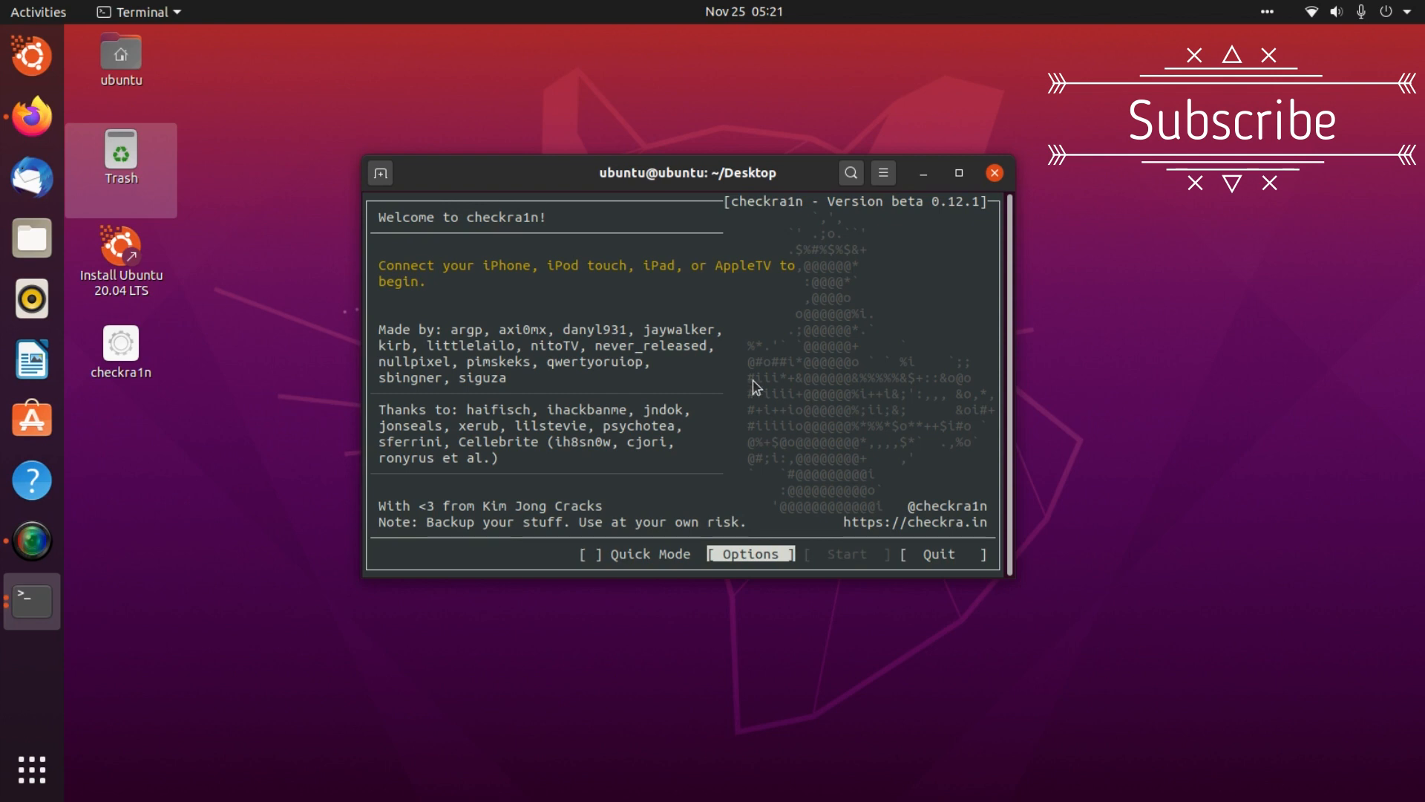
click(993, 173)
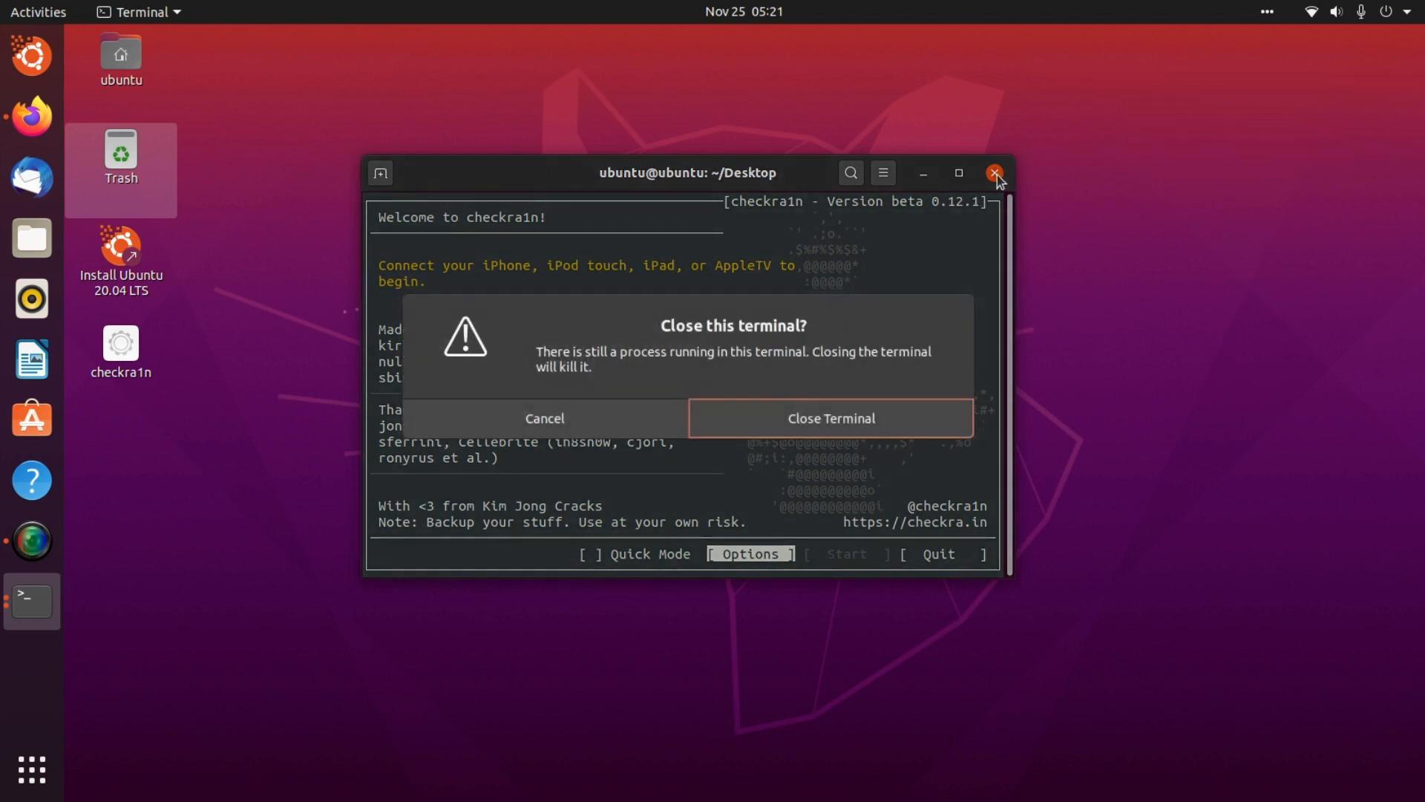
- Confirm Close Terminal to end the running checkra1n session
click(829, 418)
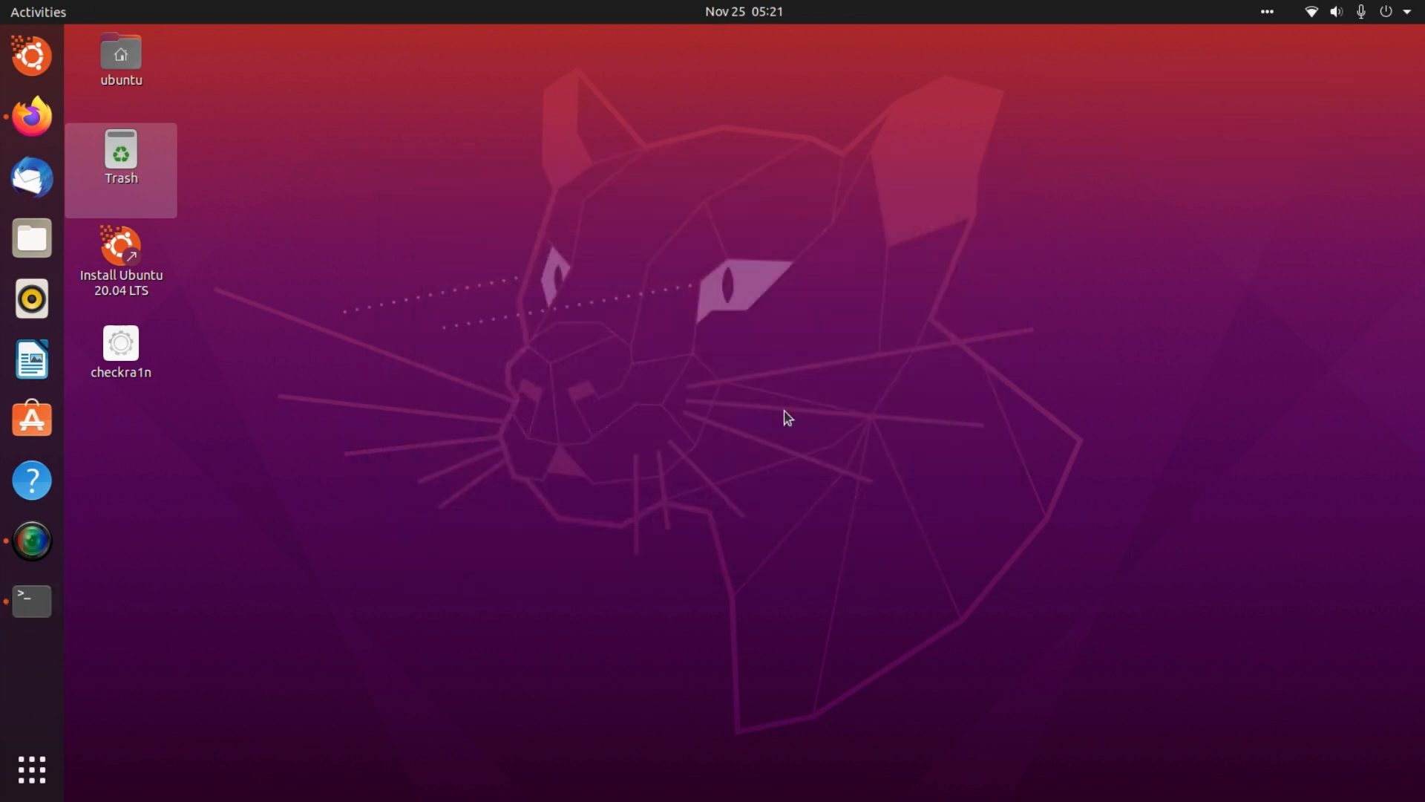
mouse_move(102, 537)
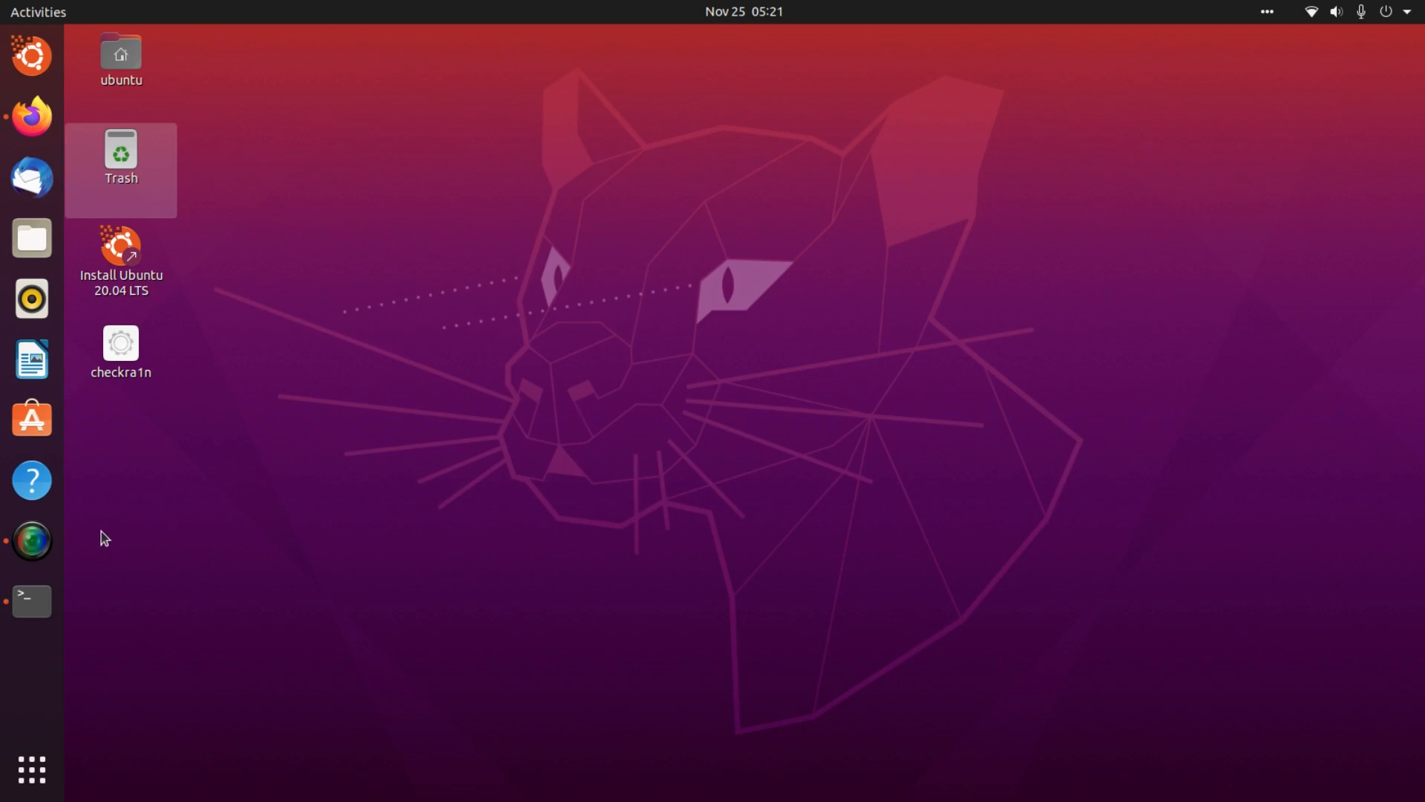